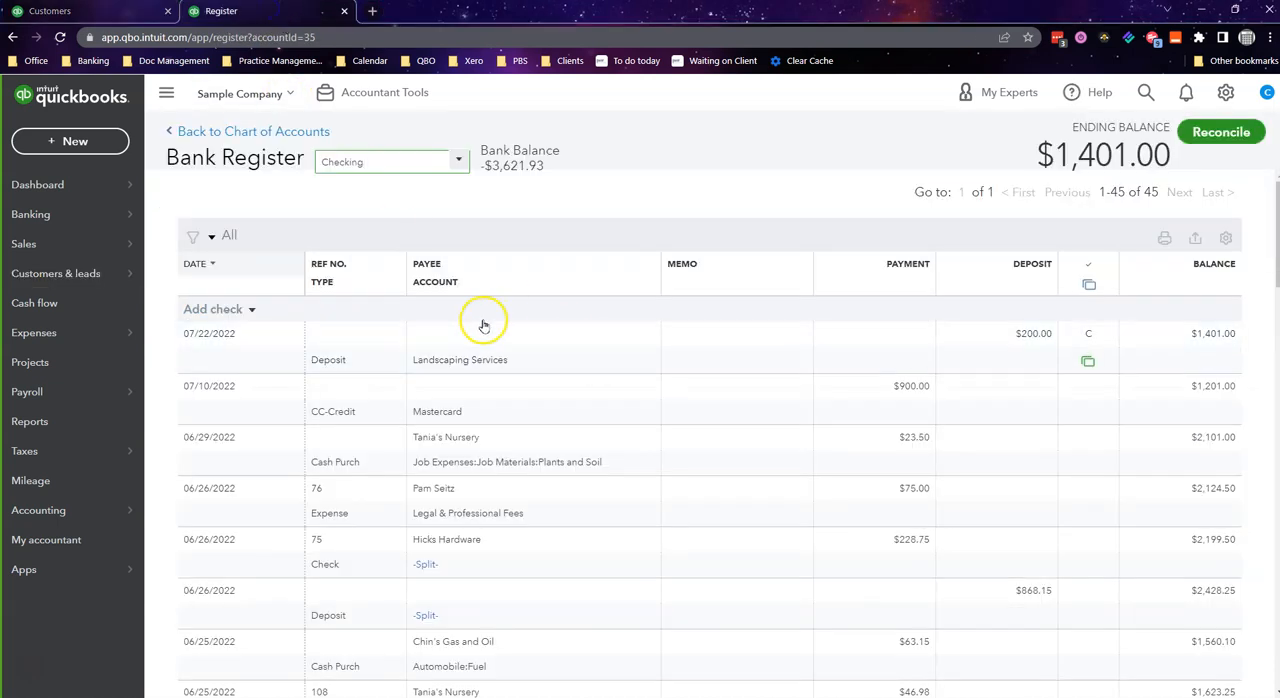
pyautogui.moveTo(960, 360)
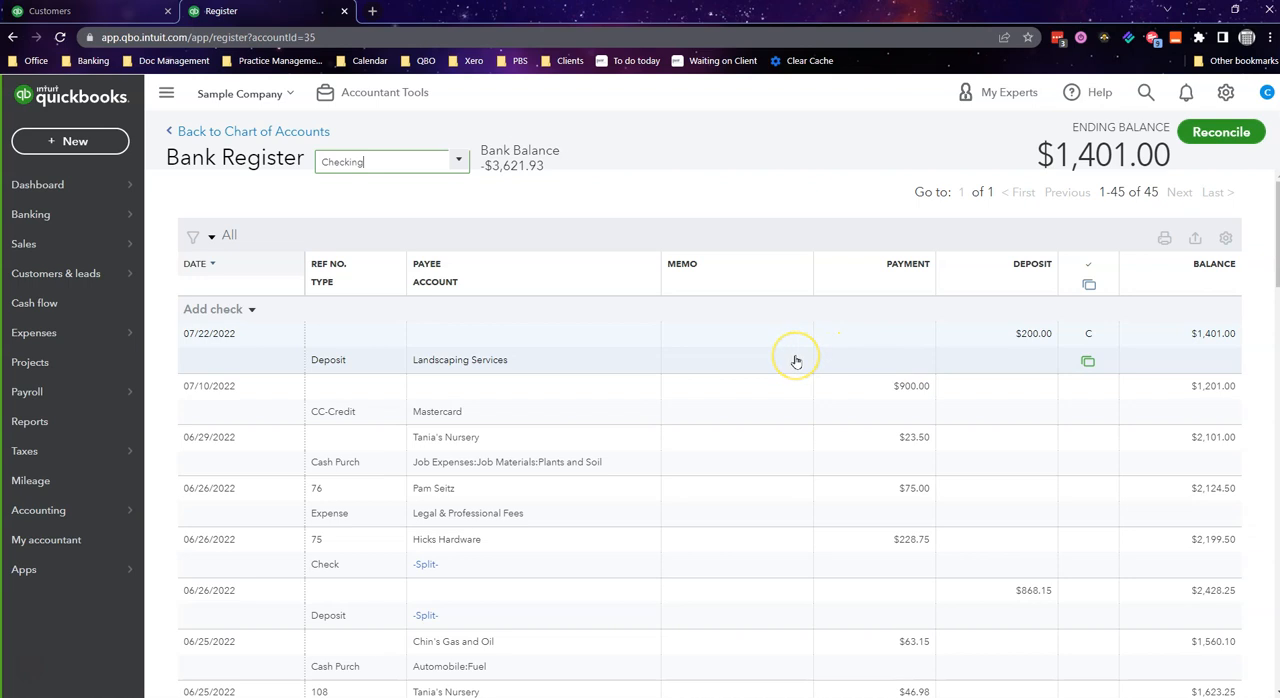
pyautogui.moveTo(796, 356)
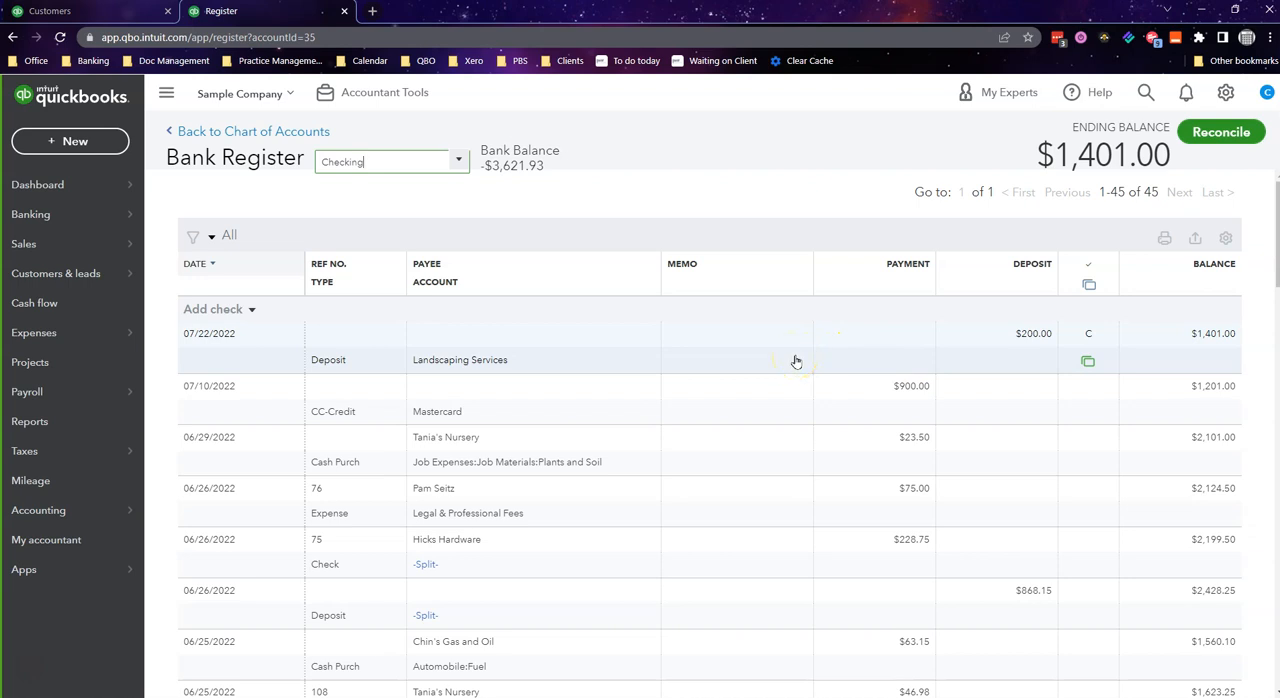
pyautogui.moveTo(796, 360)
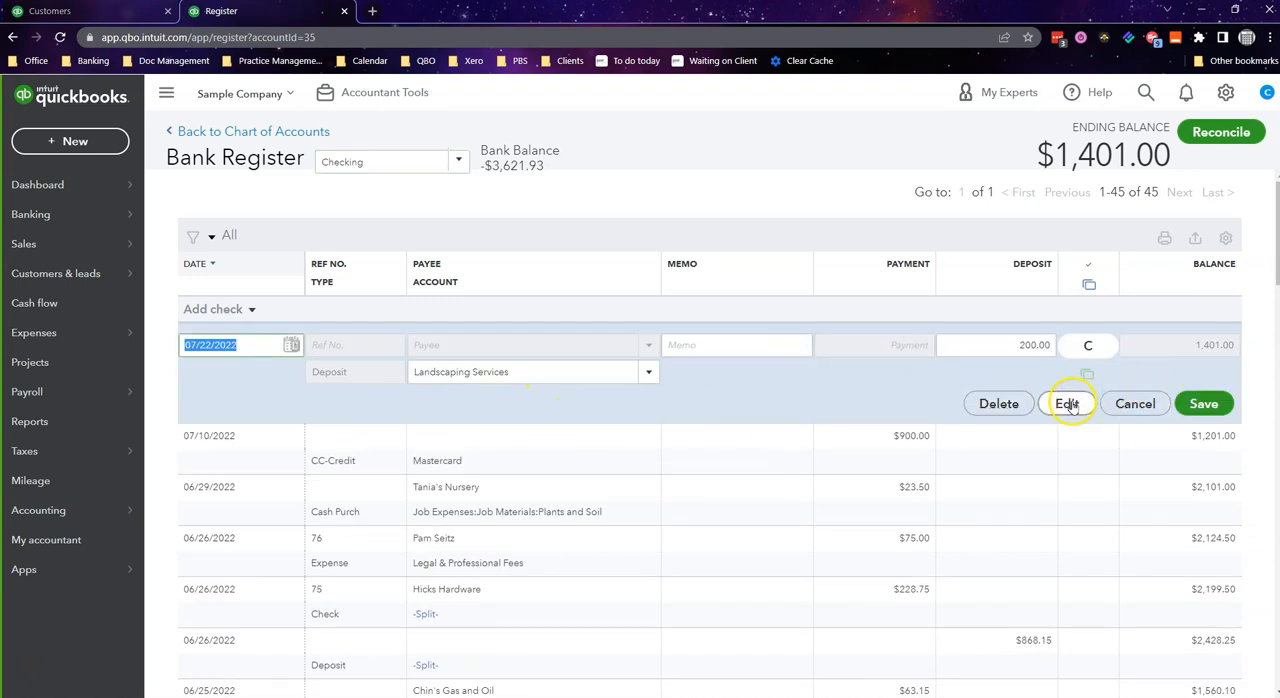
# - Open the 07/22/2022 $200 deposit's full Bank Deposit form with its Landscaping Services line
pyautogui.click(1068, 402)
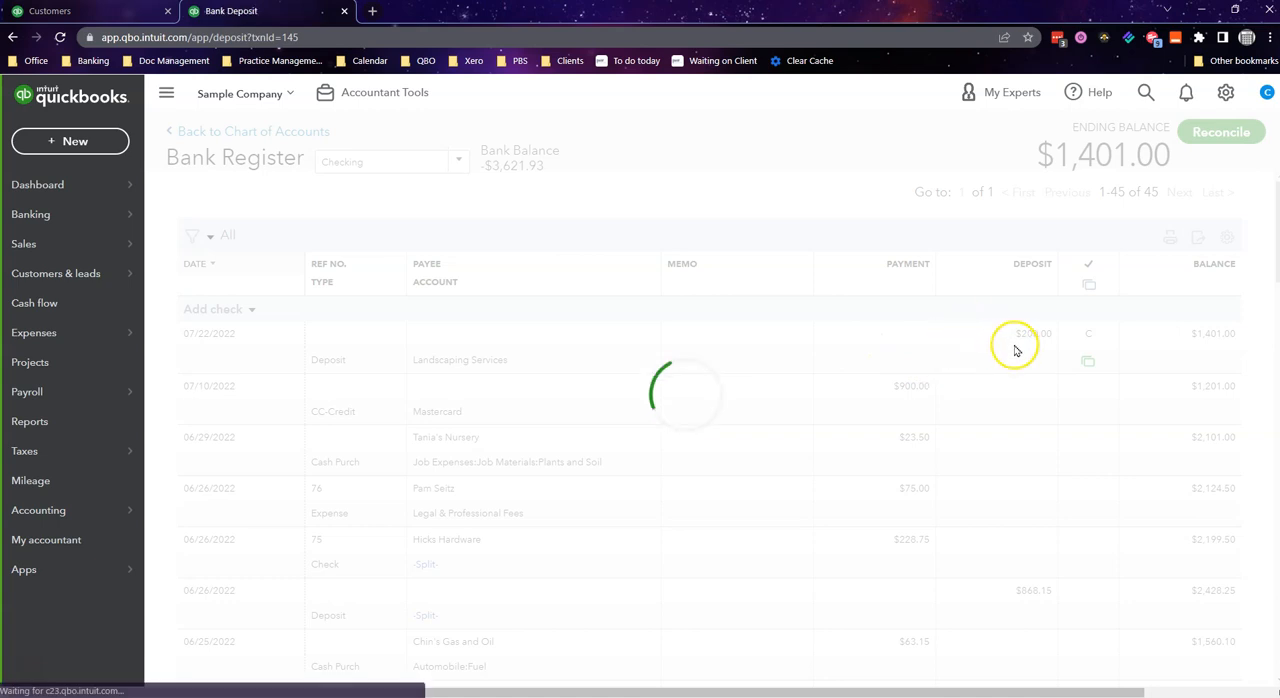
pyautogui.click(1032, 332)
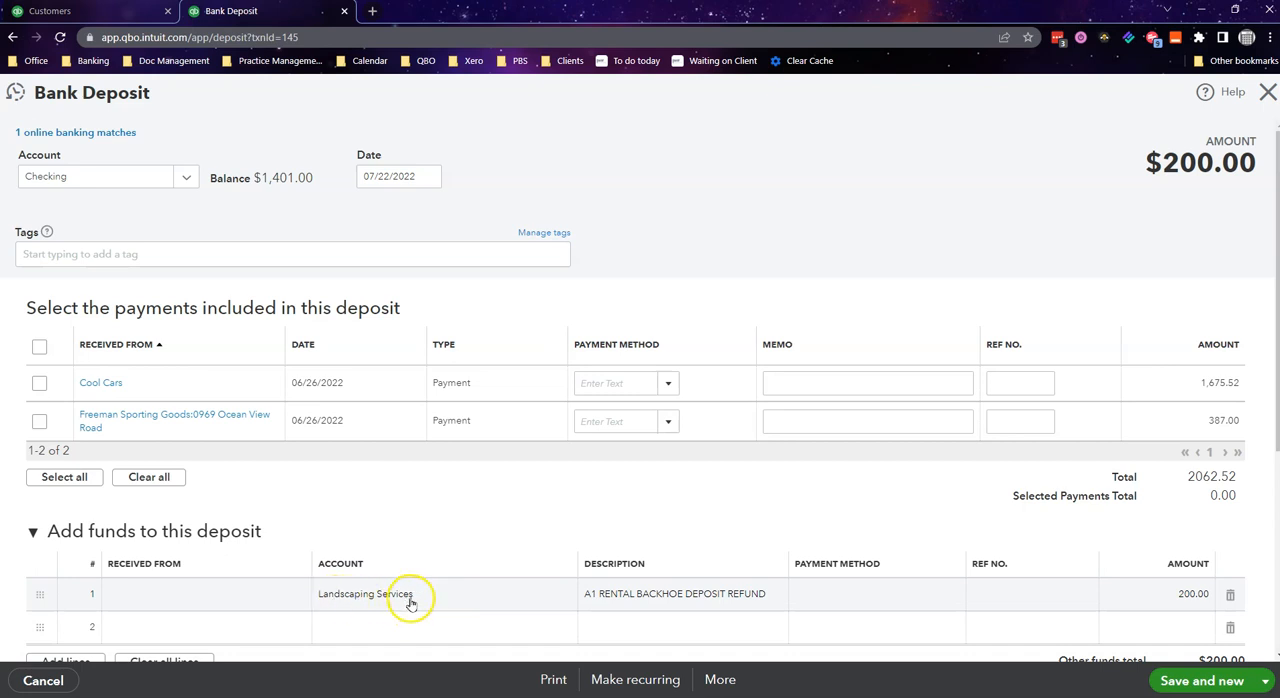
pyautogui.moveTo(1136, 600)
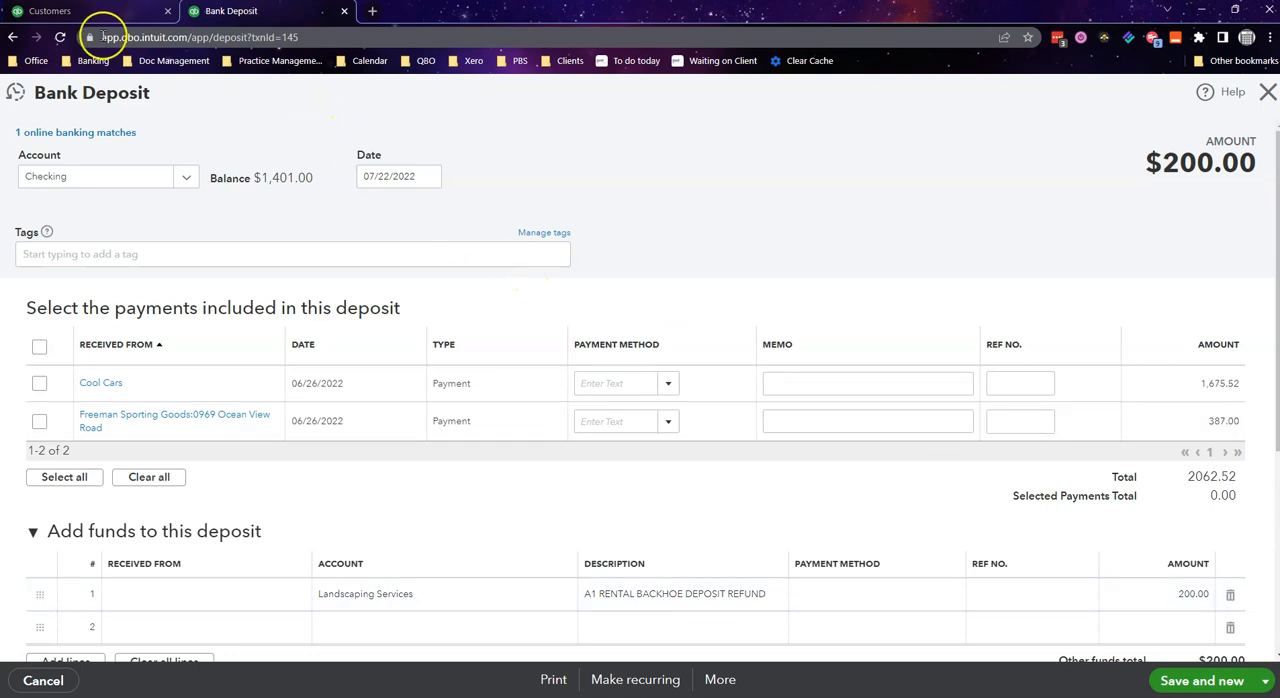
pyautogui.click(50, 12)
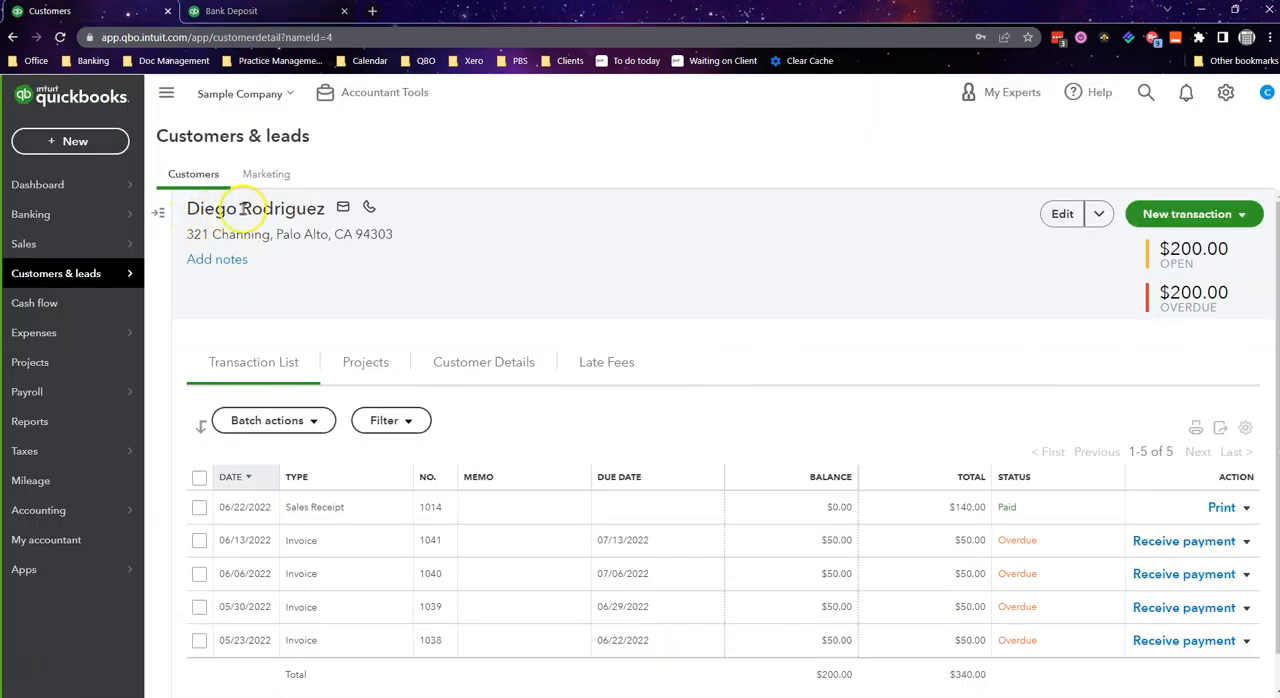
pyautogui.moveTo(884, 552)
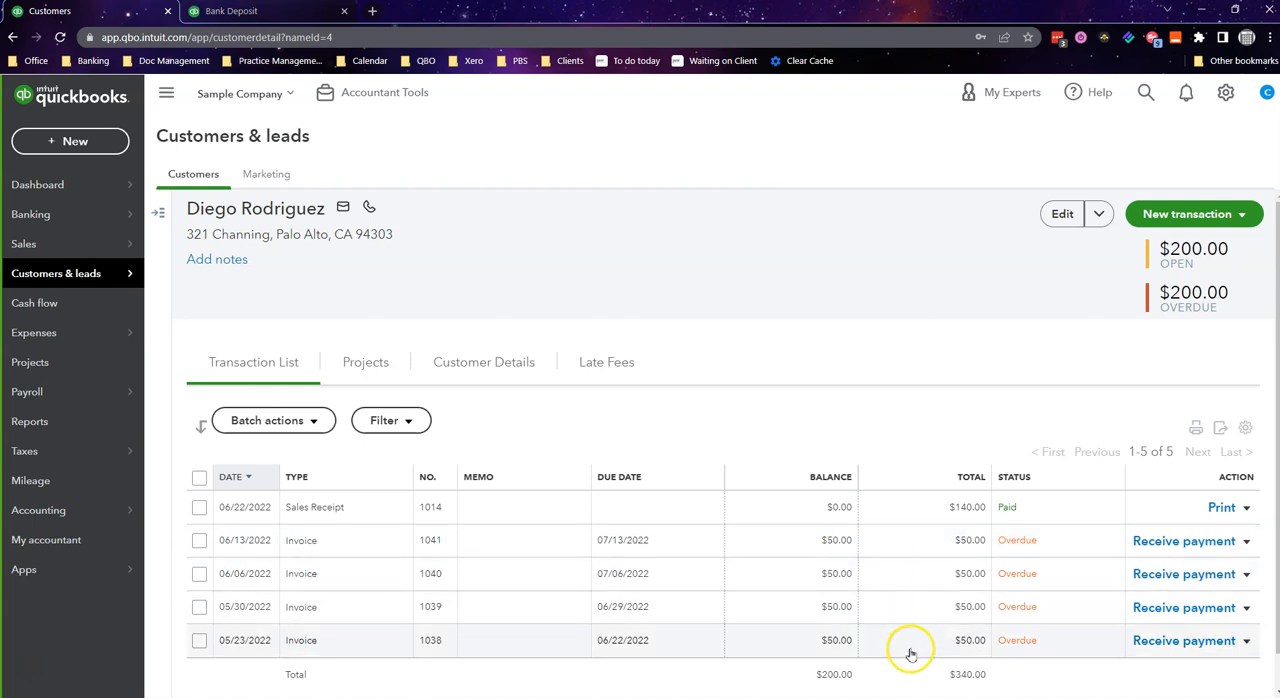
pyautogui.moveTo(876, 630)
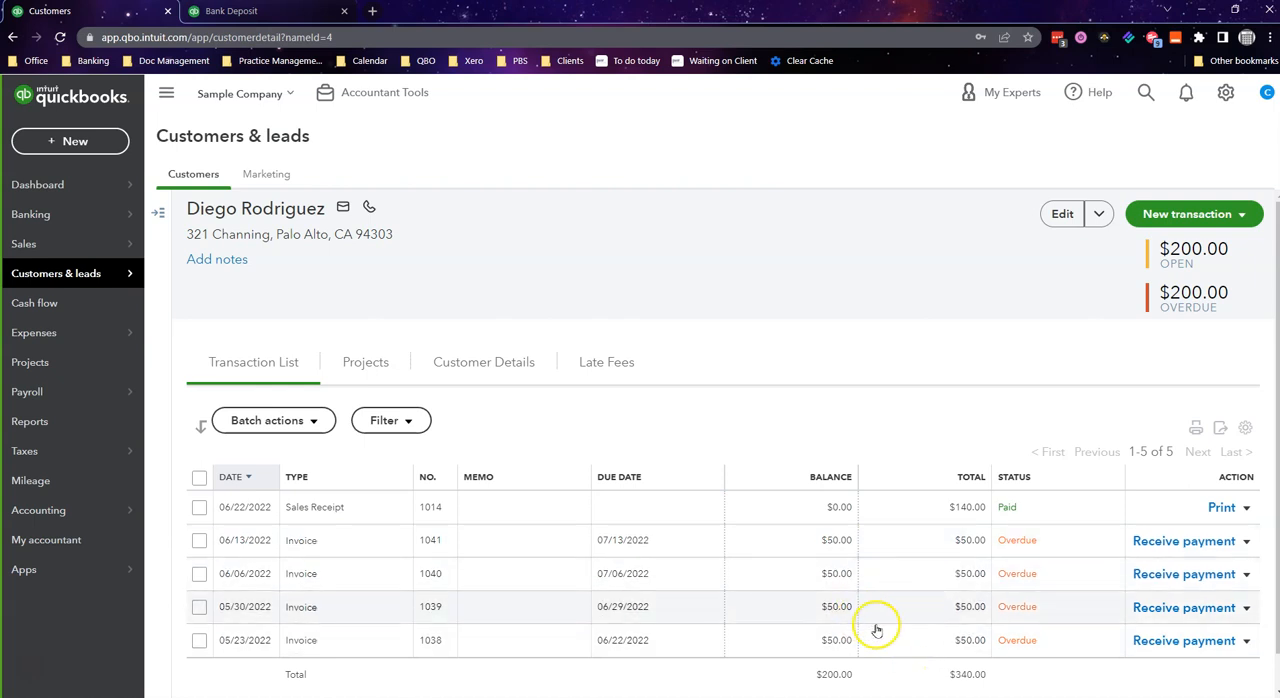
pyautogui.moveTo(936, 632)
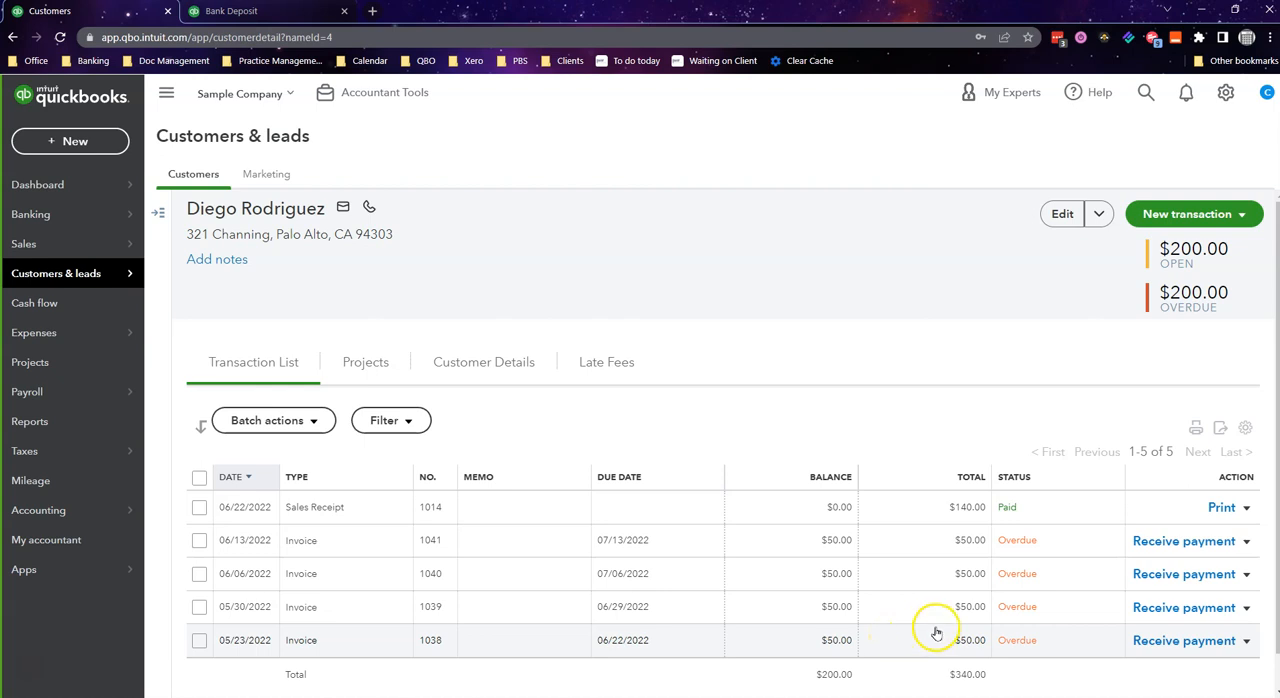
pyautogui.moveTo(1048, 646)
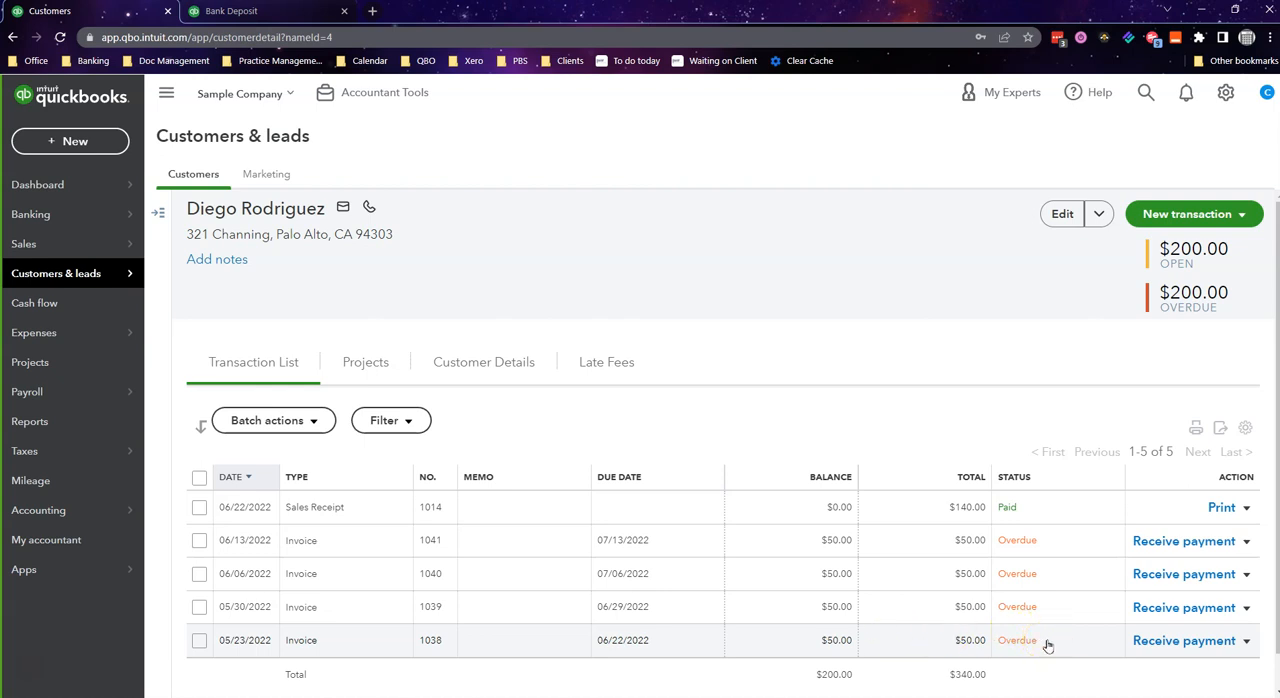
pyautogui.moveTo(1048, 644)
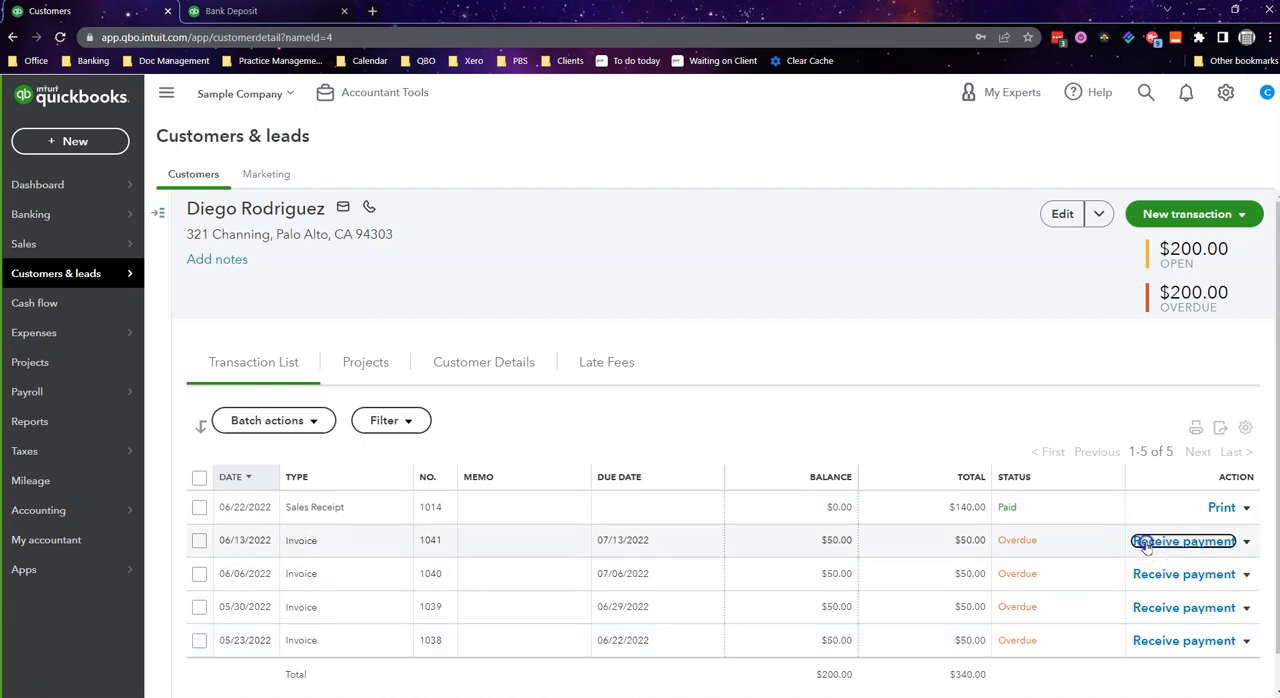
# - Start a Receive Payment for invoice 1041, glancing at the $200 deposit in between
pyautogui.click(1184, 540)
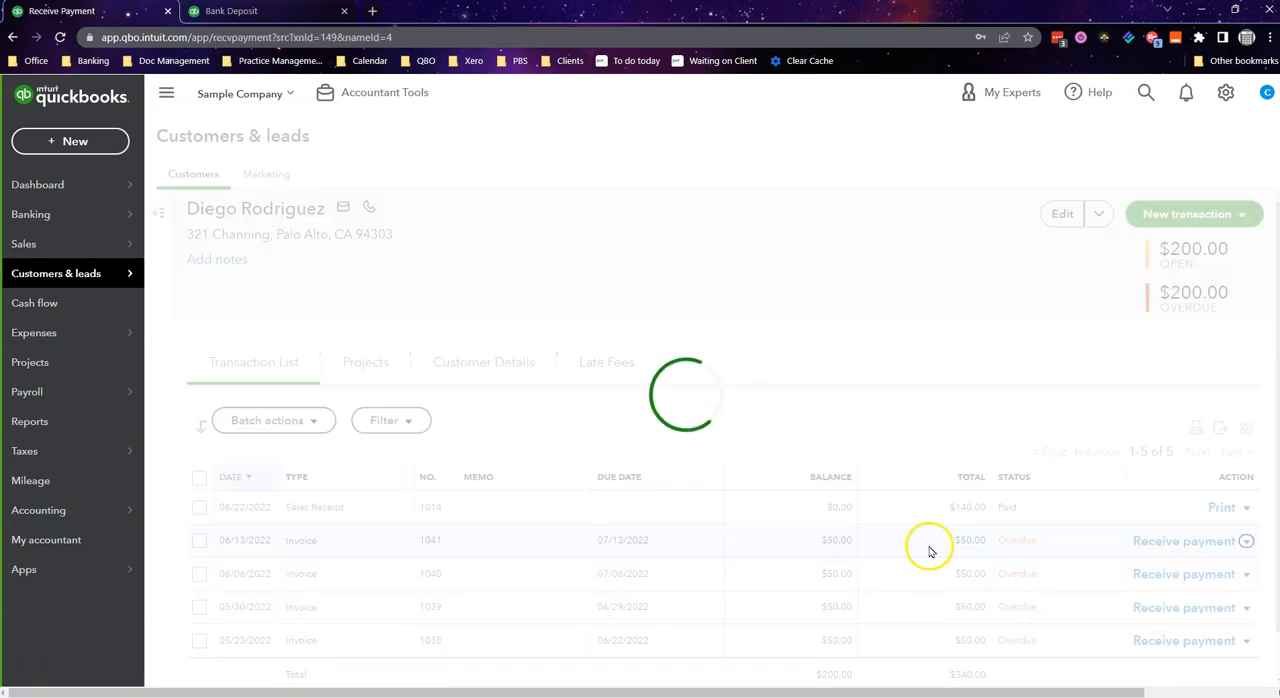
pyautogui.click(1184, 540)
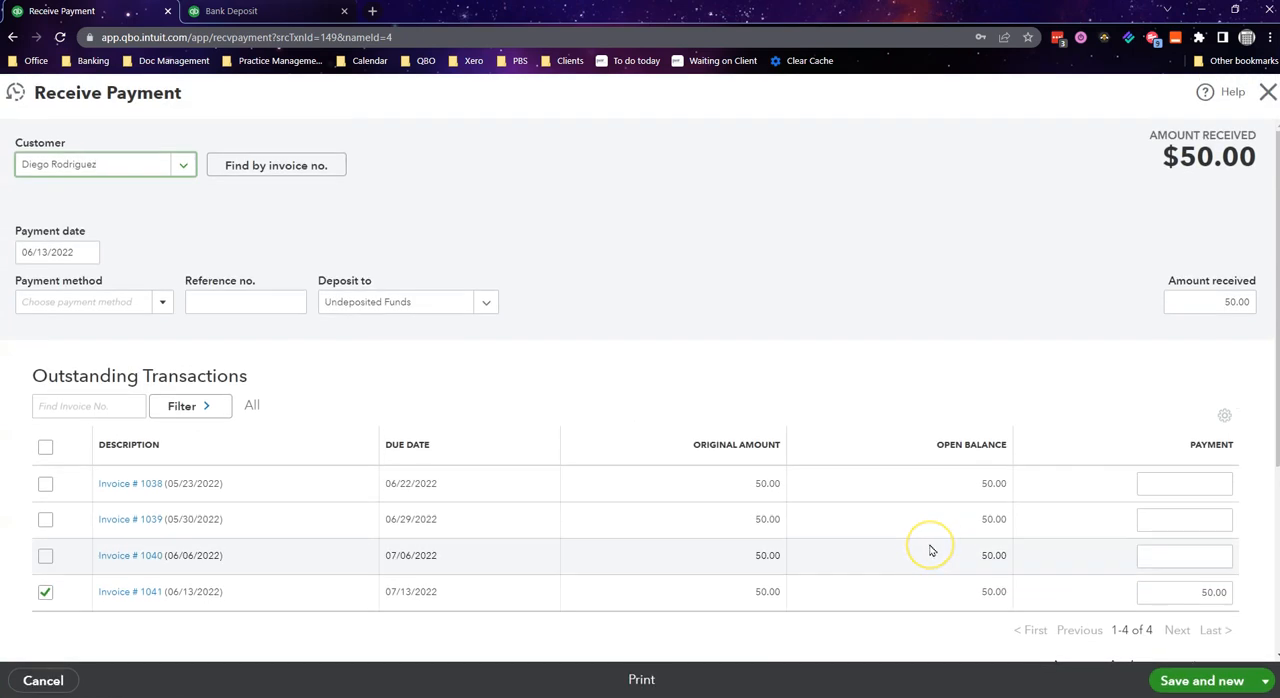
pyautogui.moveTo(796, 496)
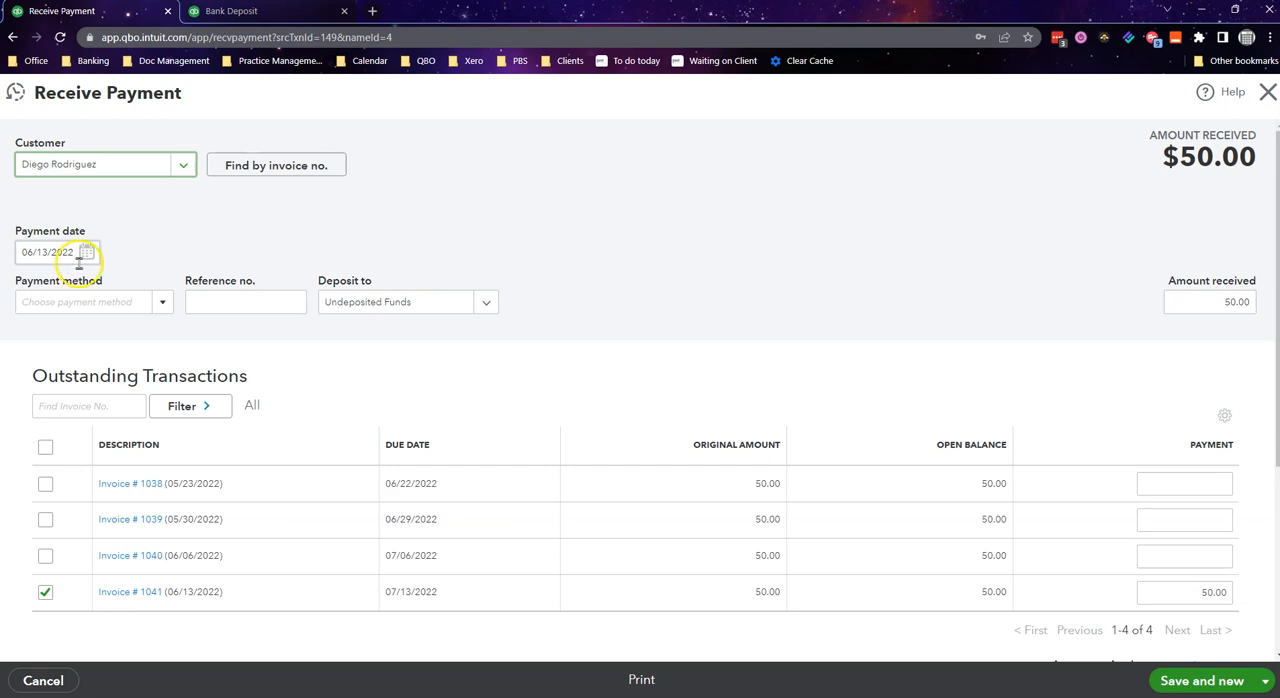
pyautogui.moveTo(190, 264)
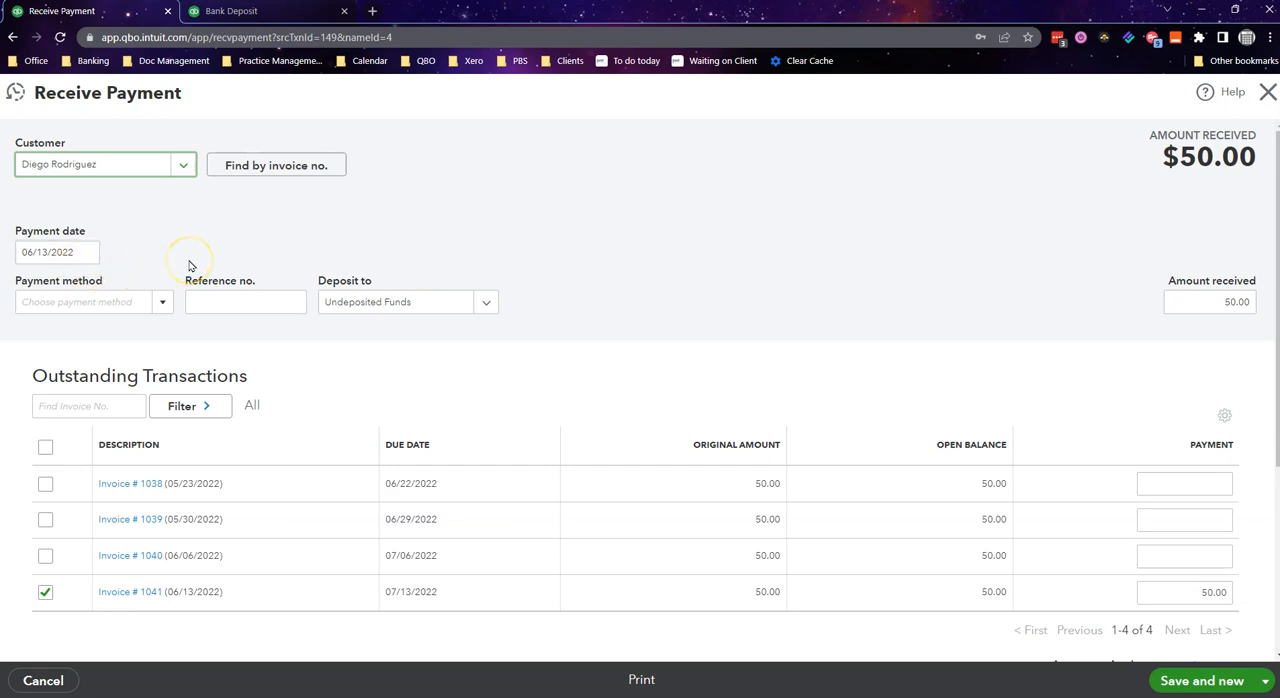
pyautogui.click(264, 12)
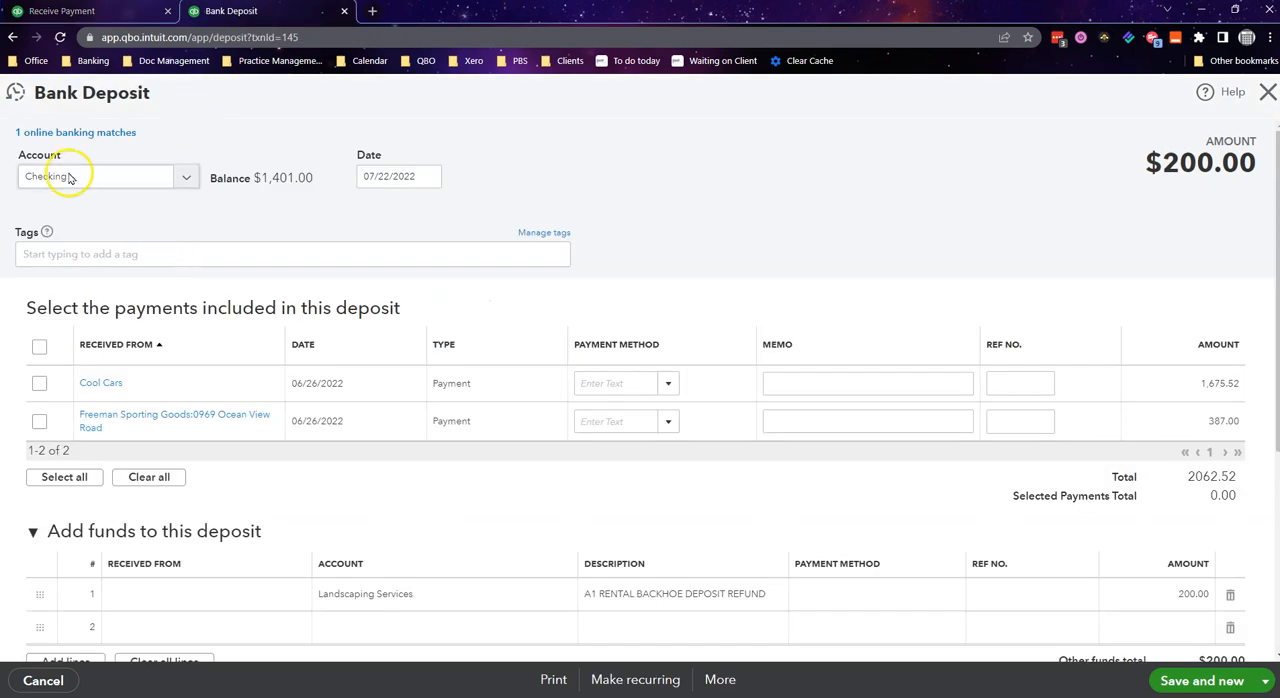
pyautogui.click(62, 12)
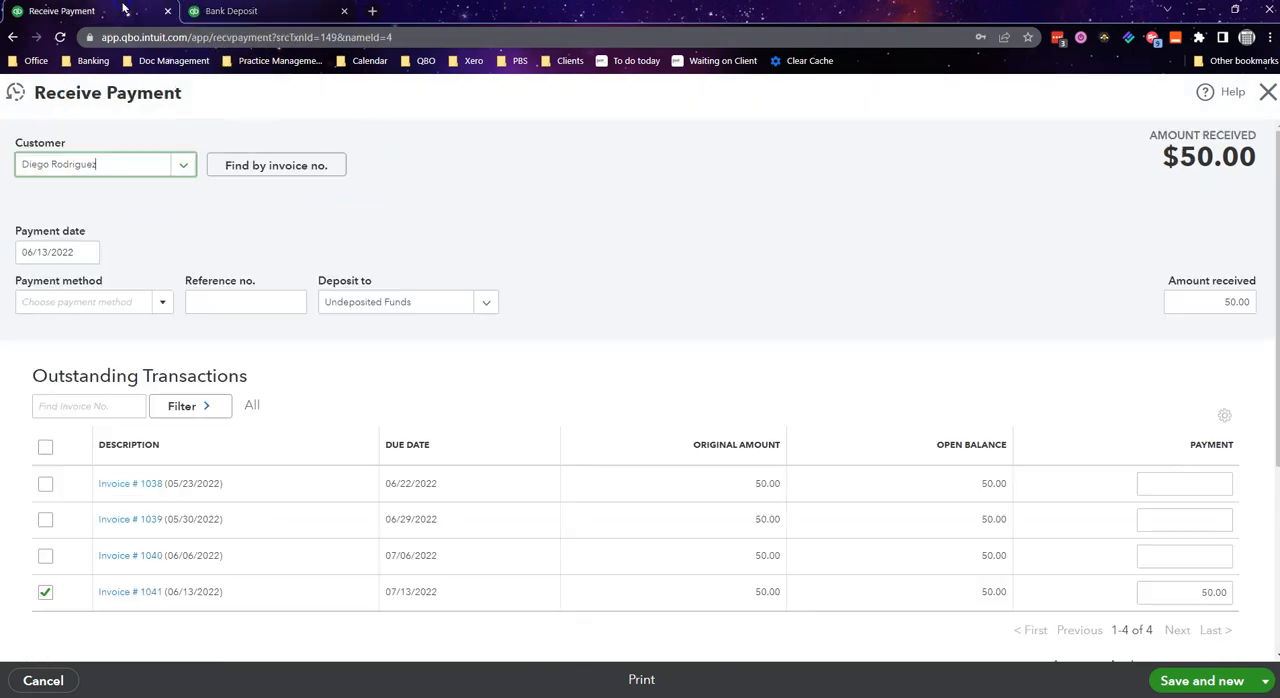
# - Set payment date 07/22/2022, method Check, and reference number 1234
pyautogui.click(56, 252)
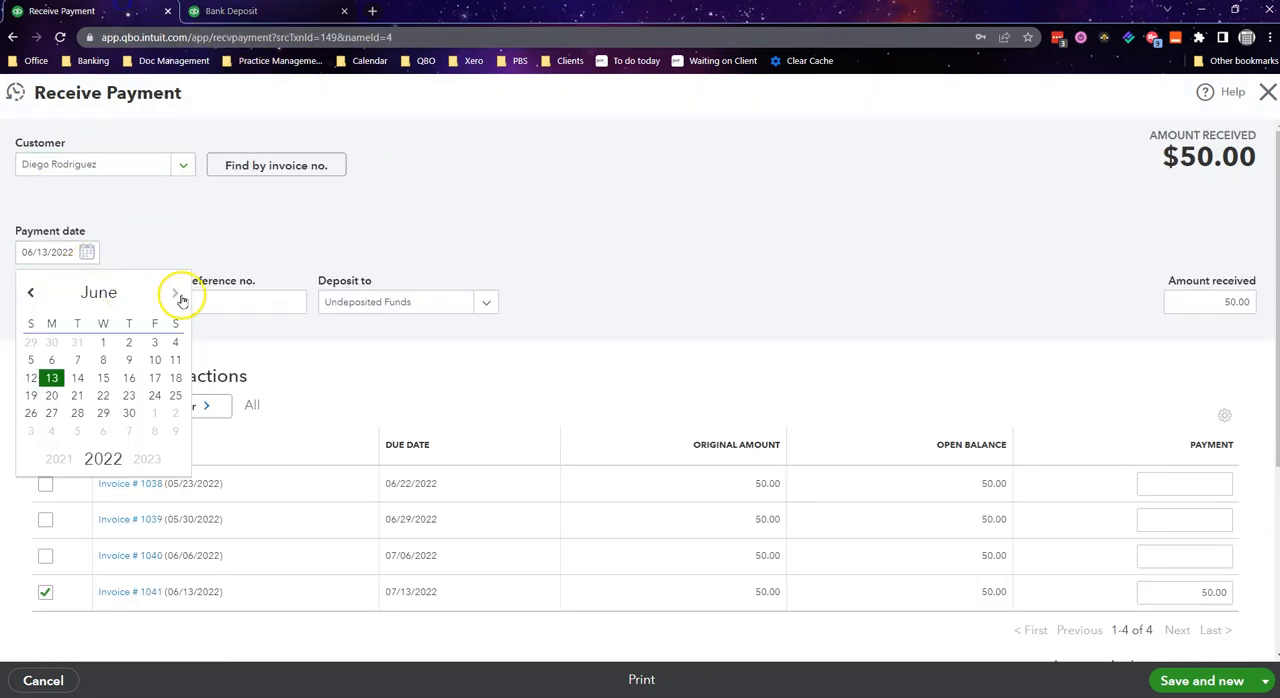
pyautogui.click(174, 292)
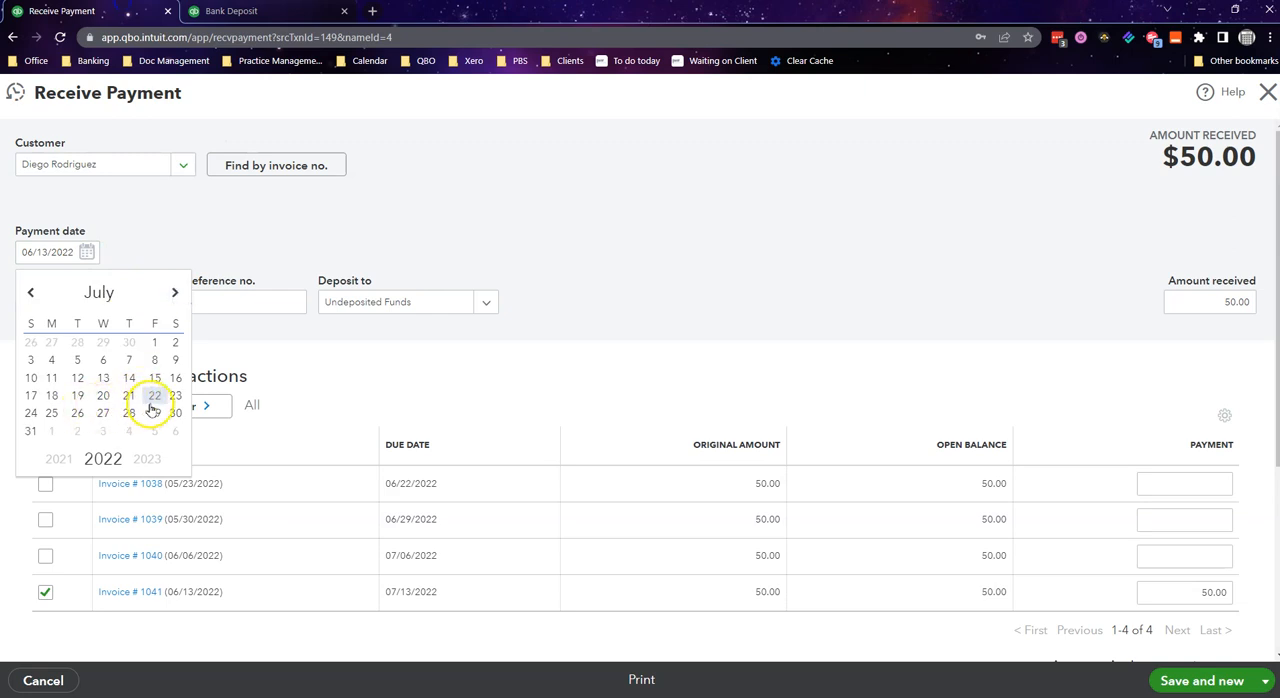
pyautogui.click(154, 396)
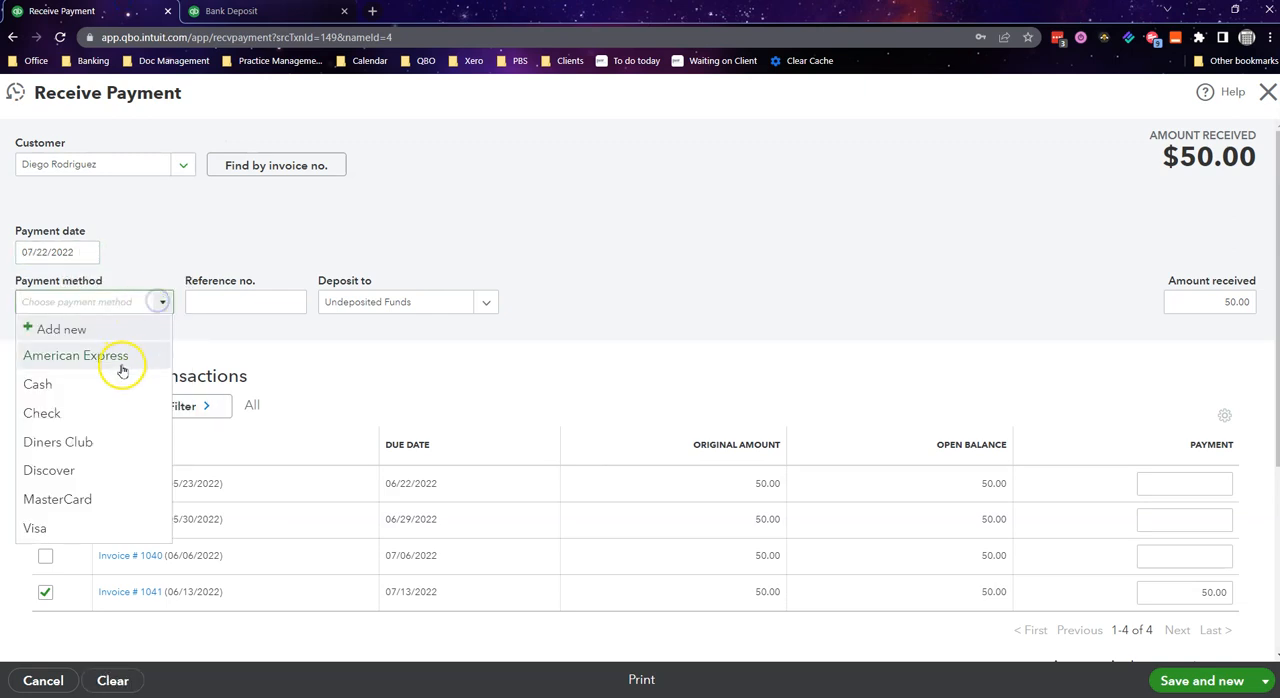
pyautogui.click(42, 412)
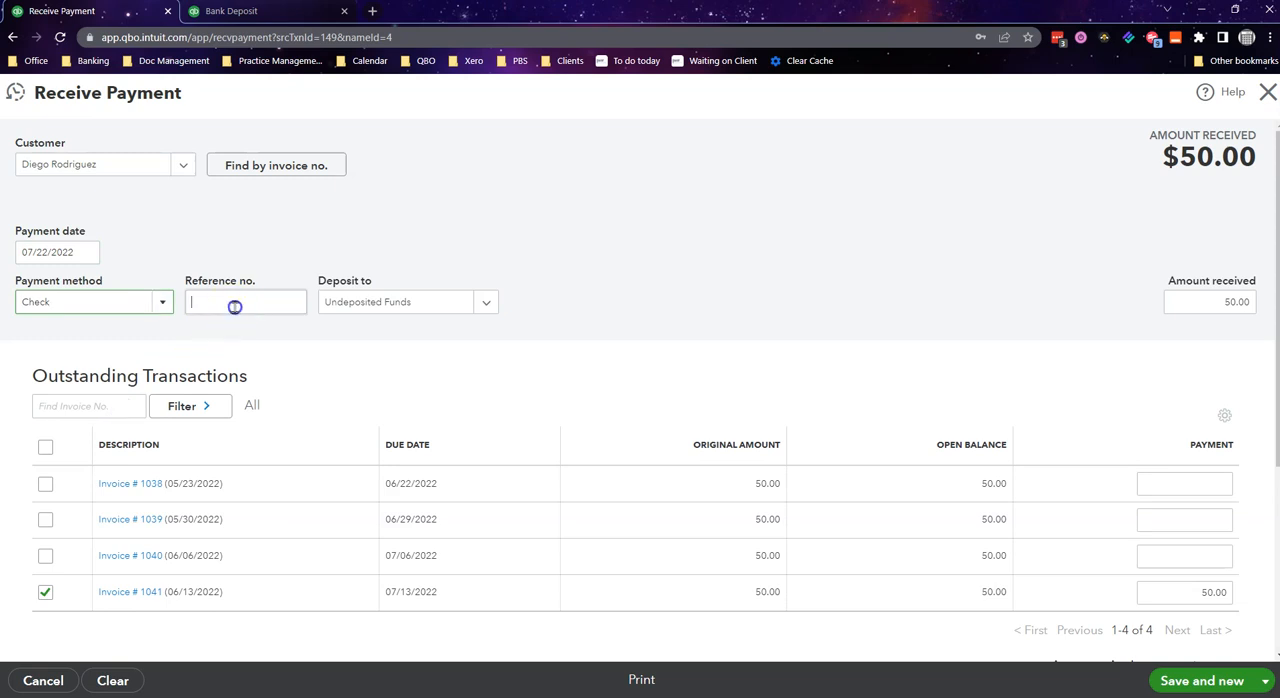
pyautogui.write('1234')
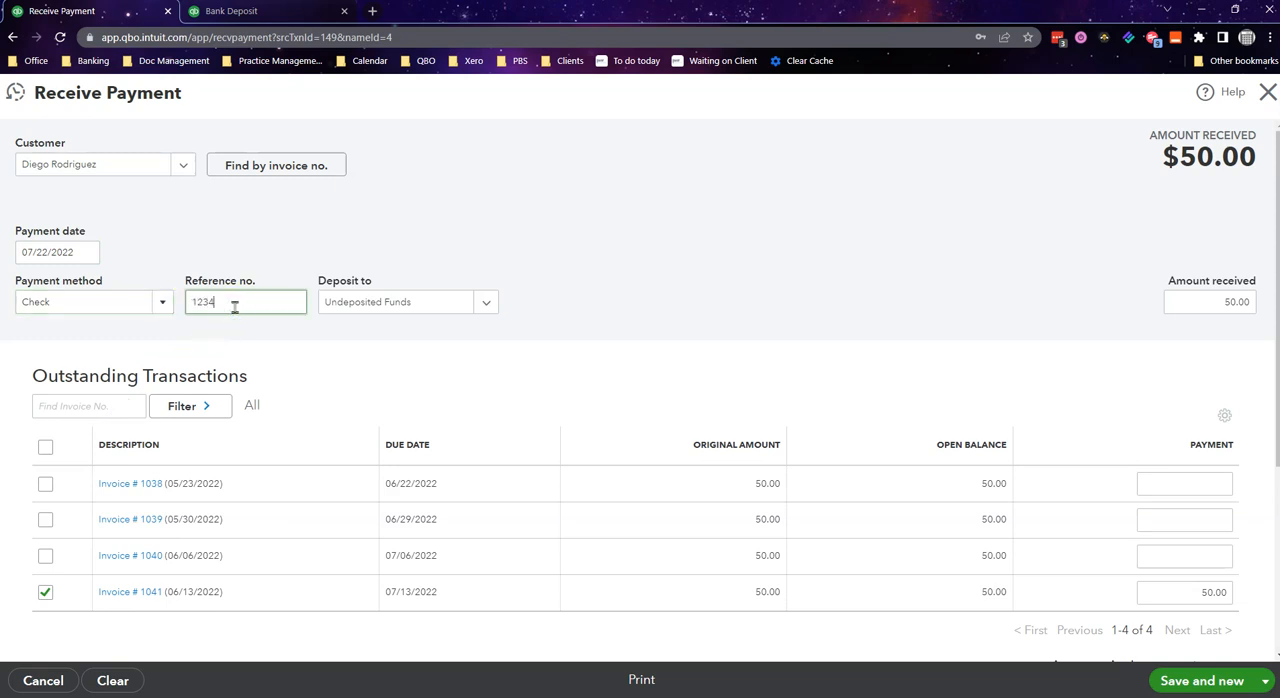
pyautogui.moveTo(432, 340)
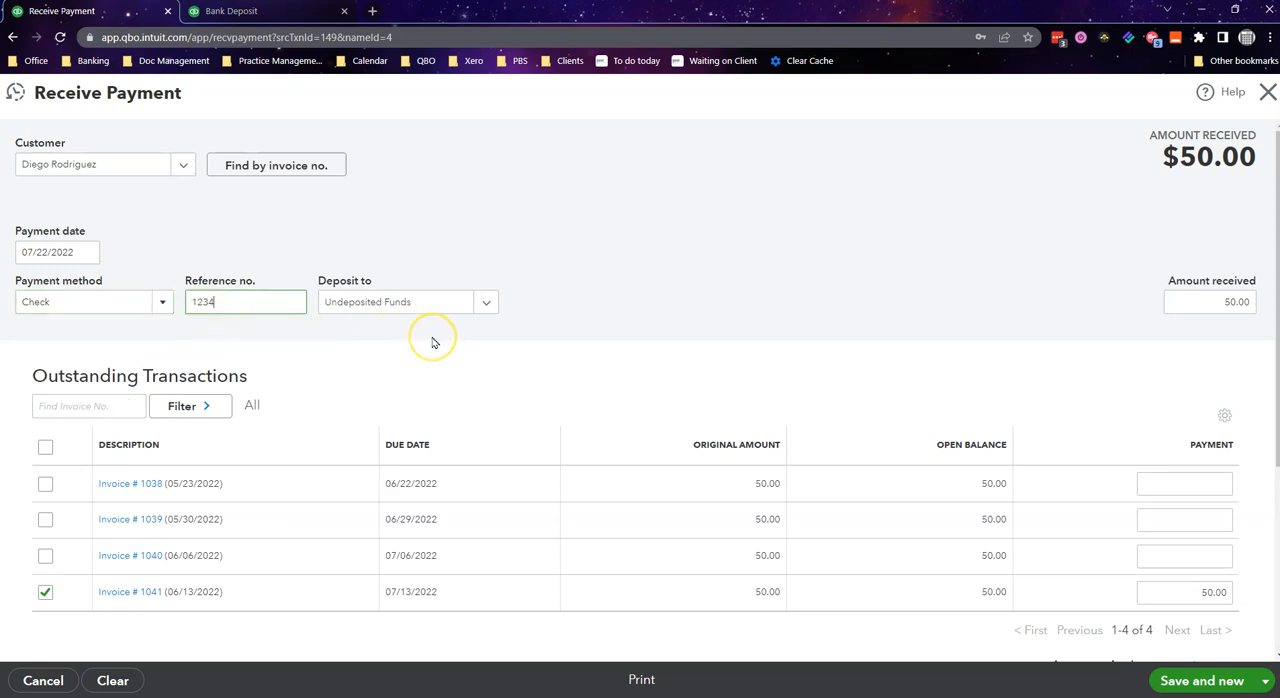
pyautogui.moveTo(316, 280)
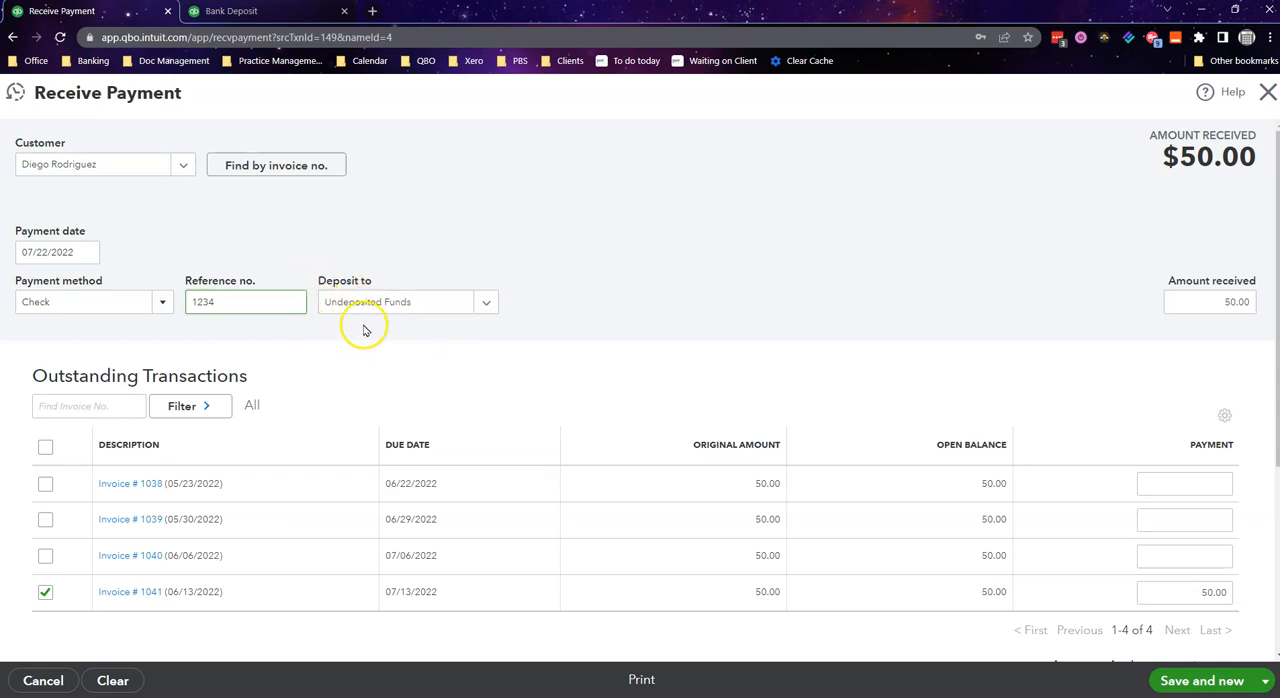
pyautogui.moveTo(390, 330)
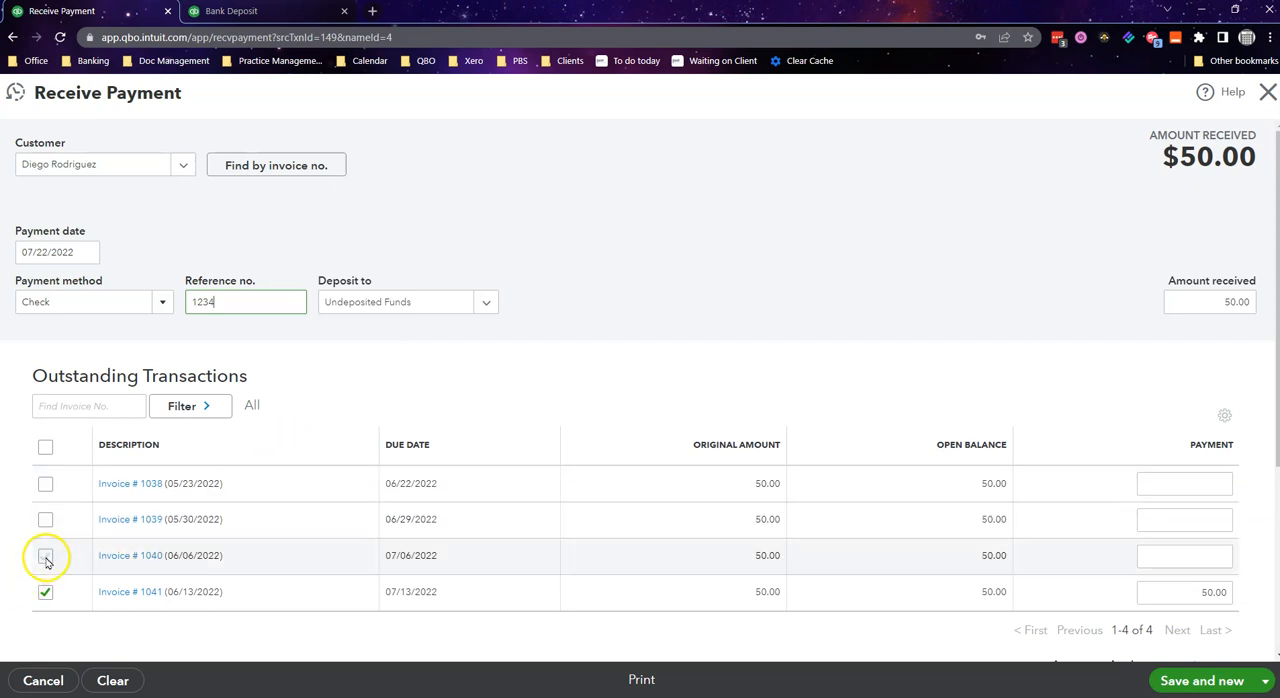
# - Apply the $100 check 1234 to invoices 1040 and 1041, then save and start another
pyautogui.click(44, 556)
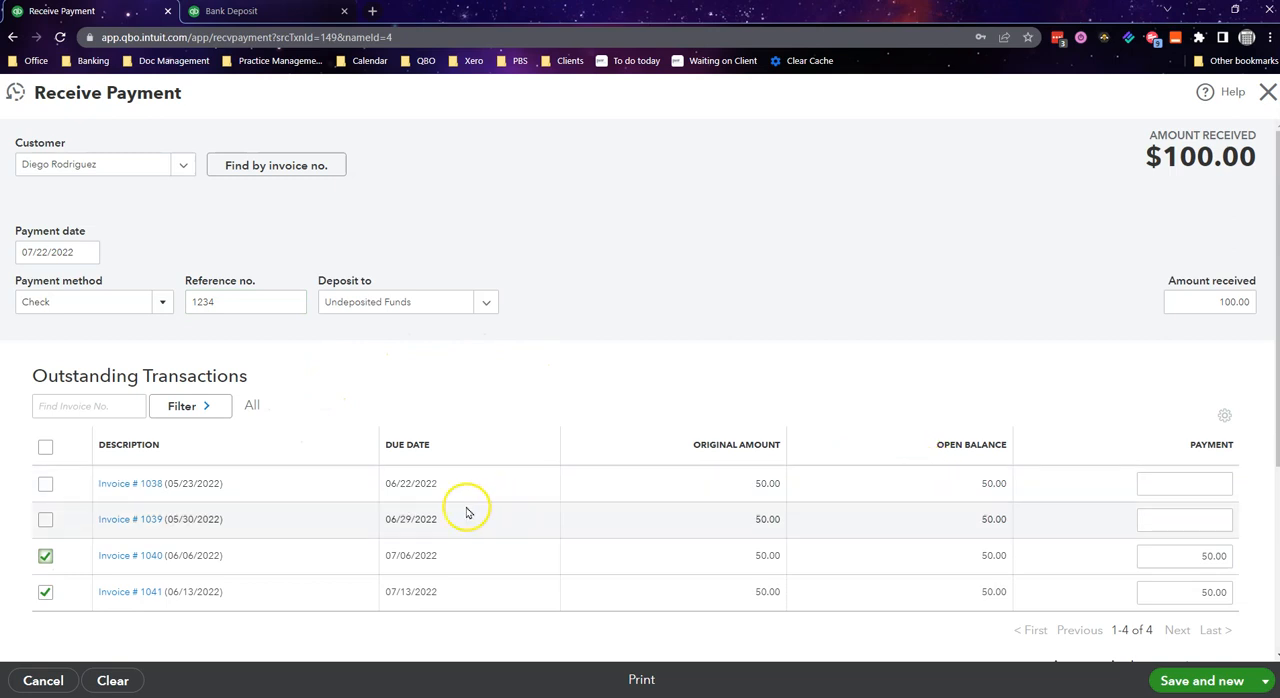
pyautogui.moveTo(472, 508)
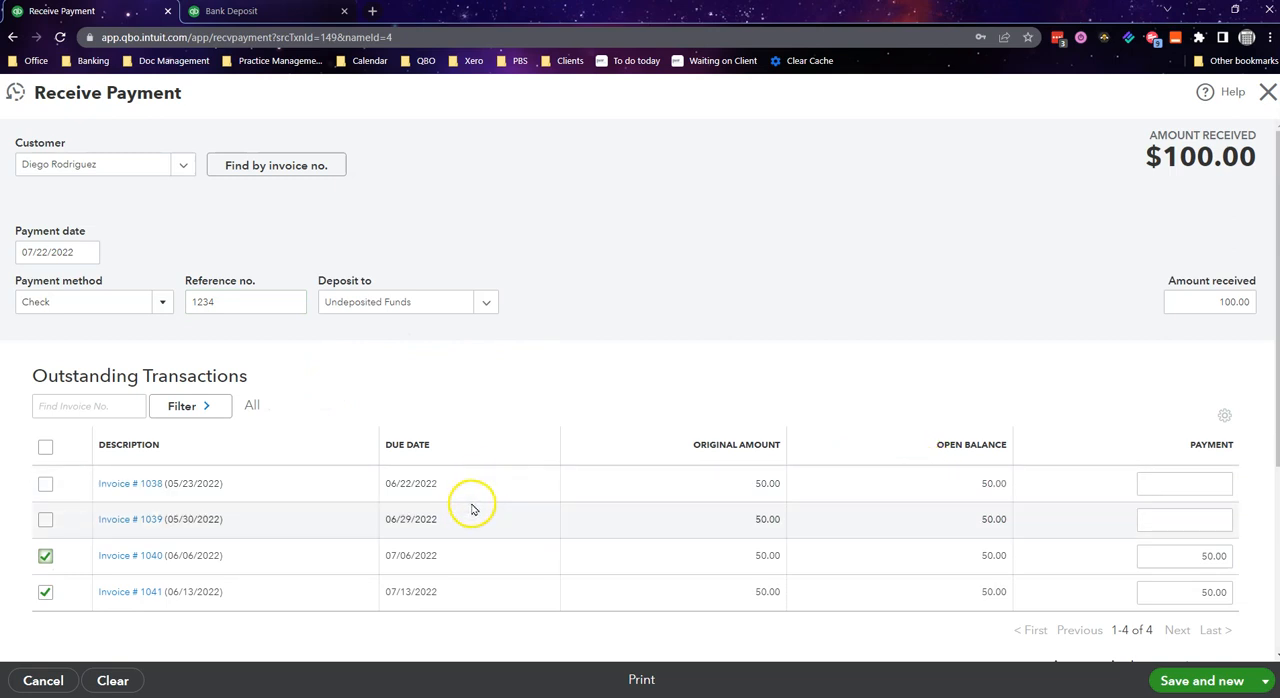
pyautogui.moveTo(604, 360)
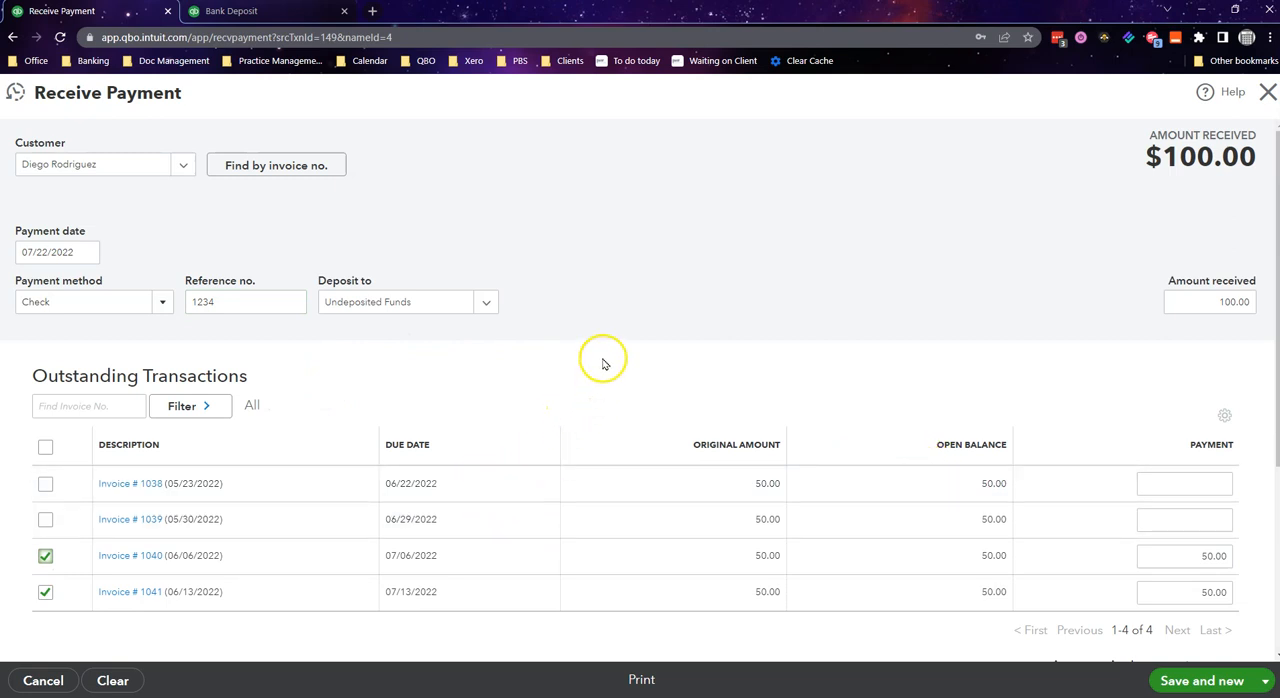
pyautogui.moveTo(618, 338)
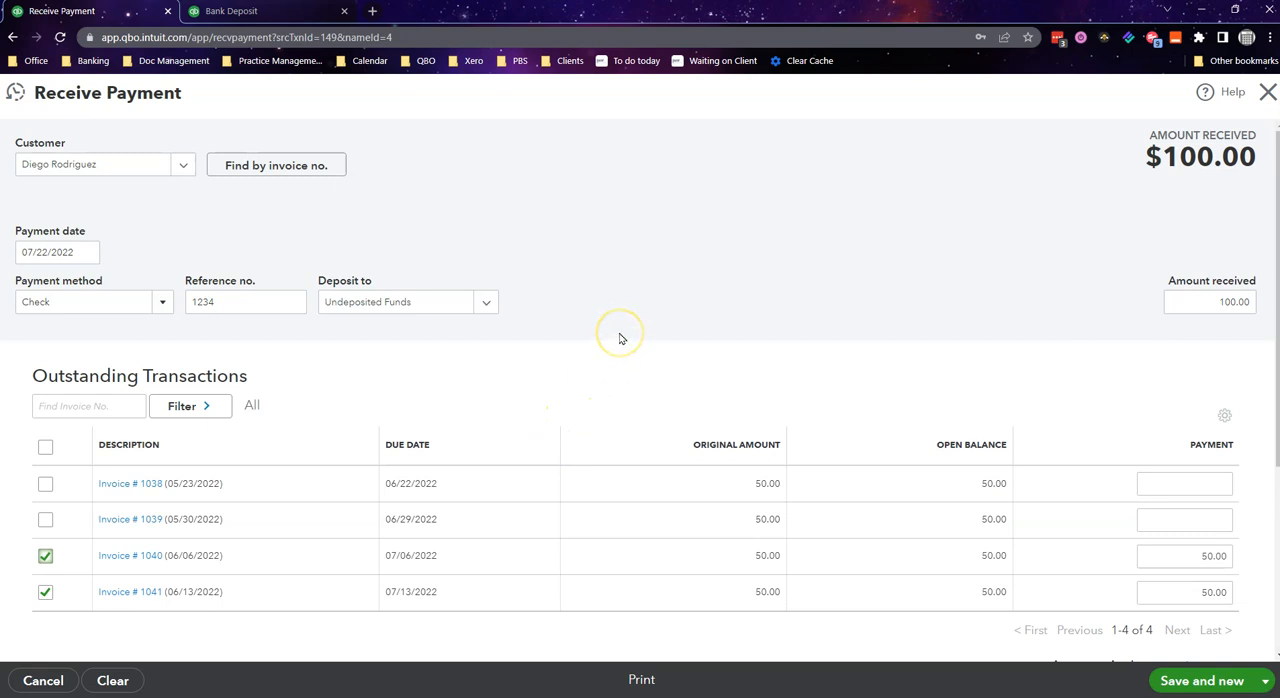
pyautogui.moveTo(568, 280)
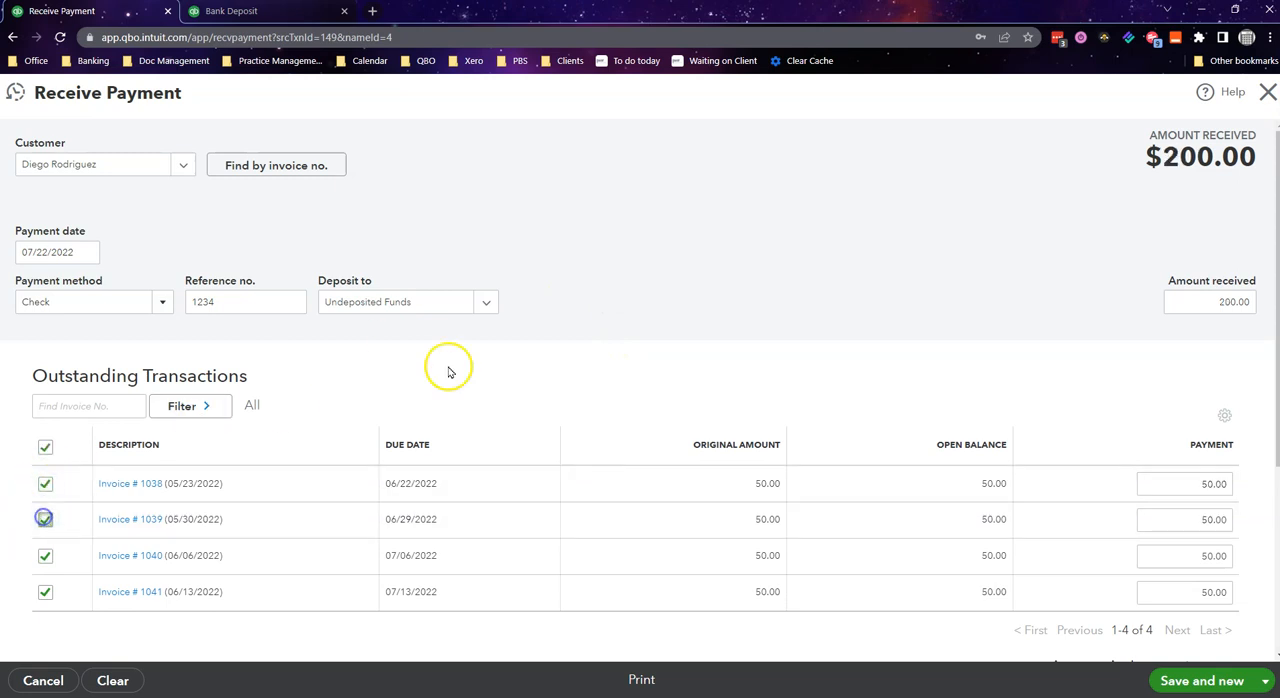
pyautogui.click(44, 484)
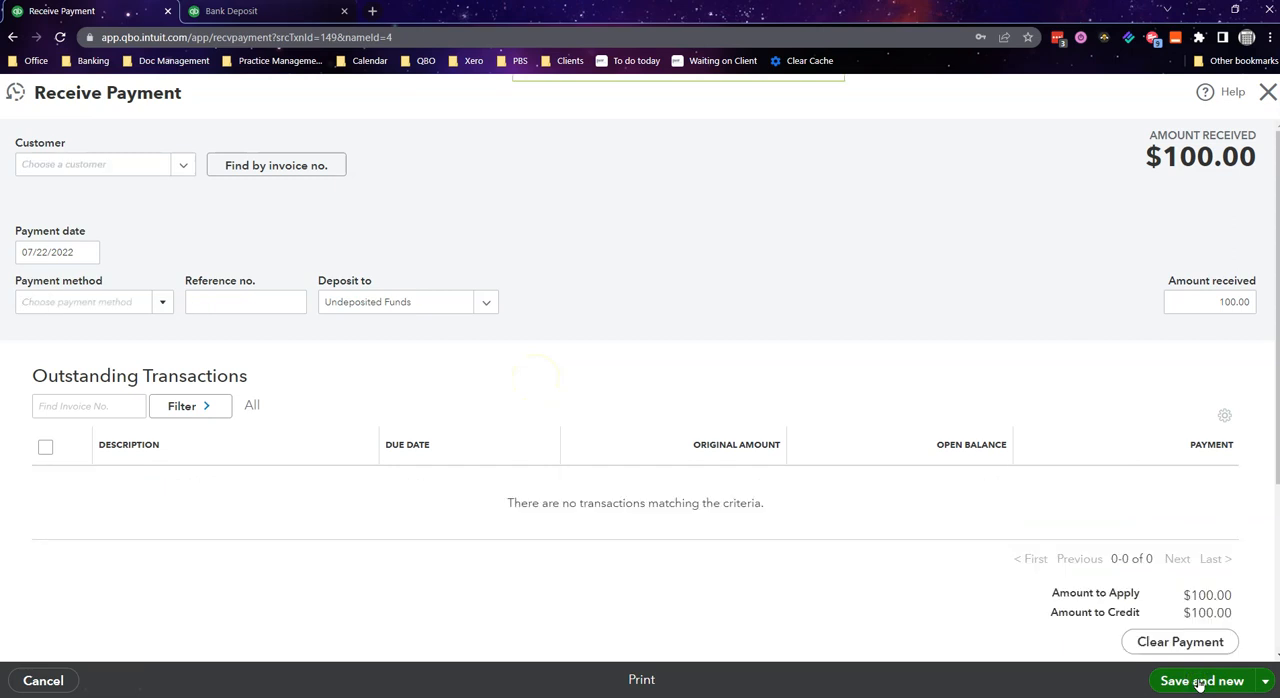
# - Record Diego Rodriguez's second check 12345 for invoices 1038 and 1039, then save and close
pyautogui.click(1200, 680)
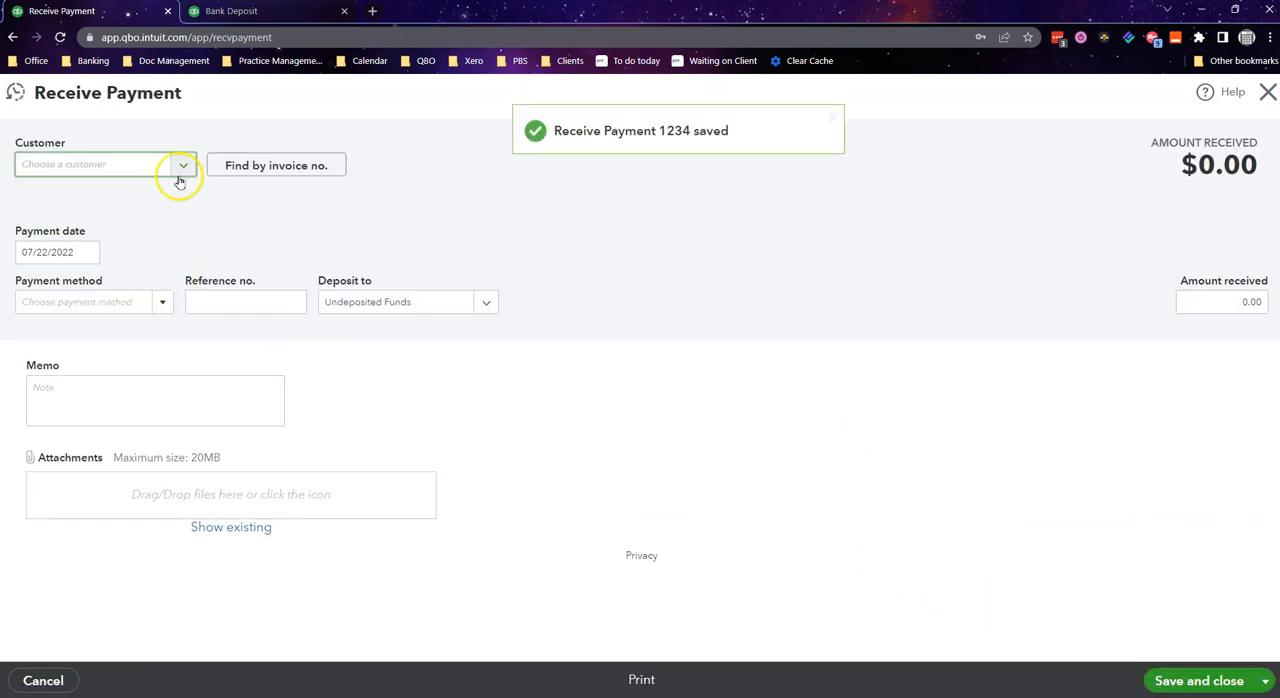
pyautogui.write('dieg')
pyautogui.click(94, 302)
pyautogui.write('Check')
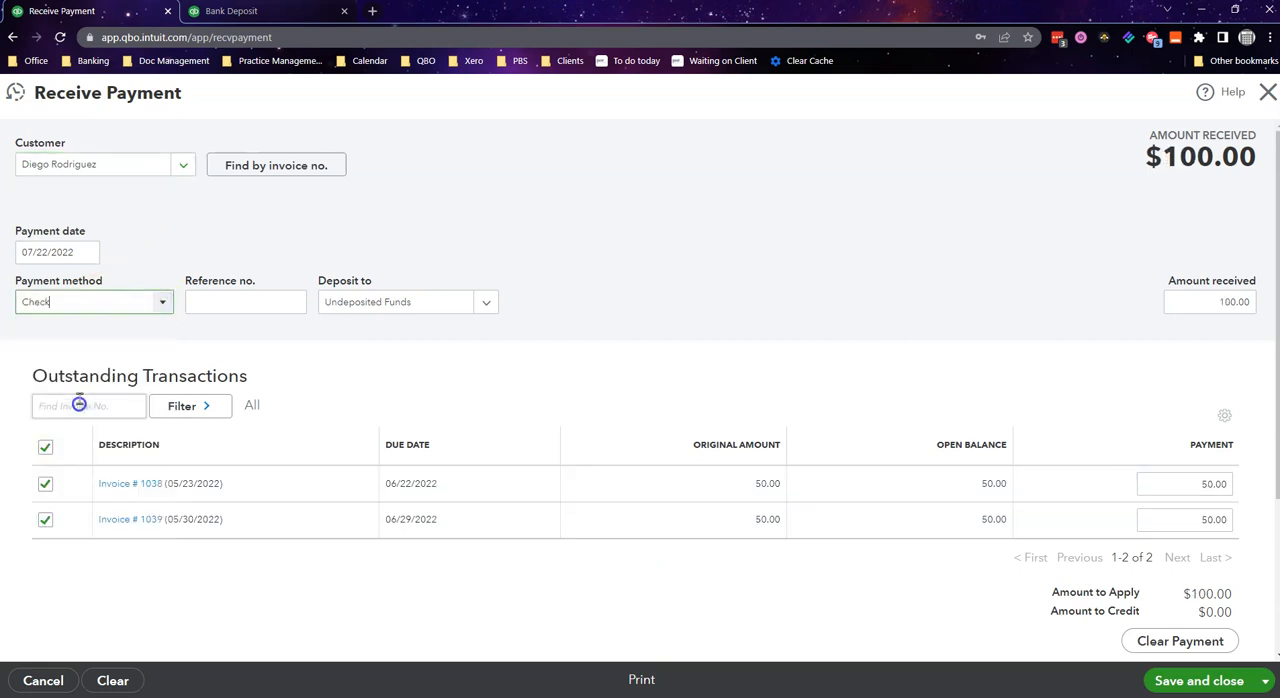
pyautogui.write('12345')
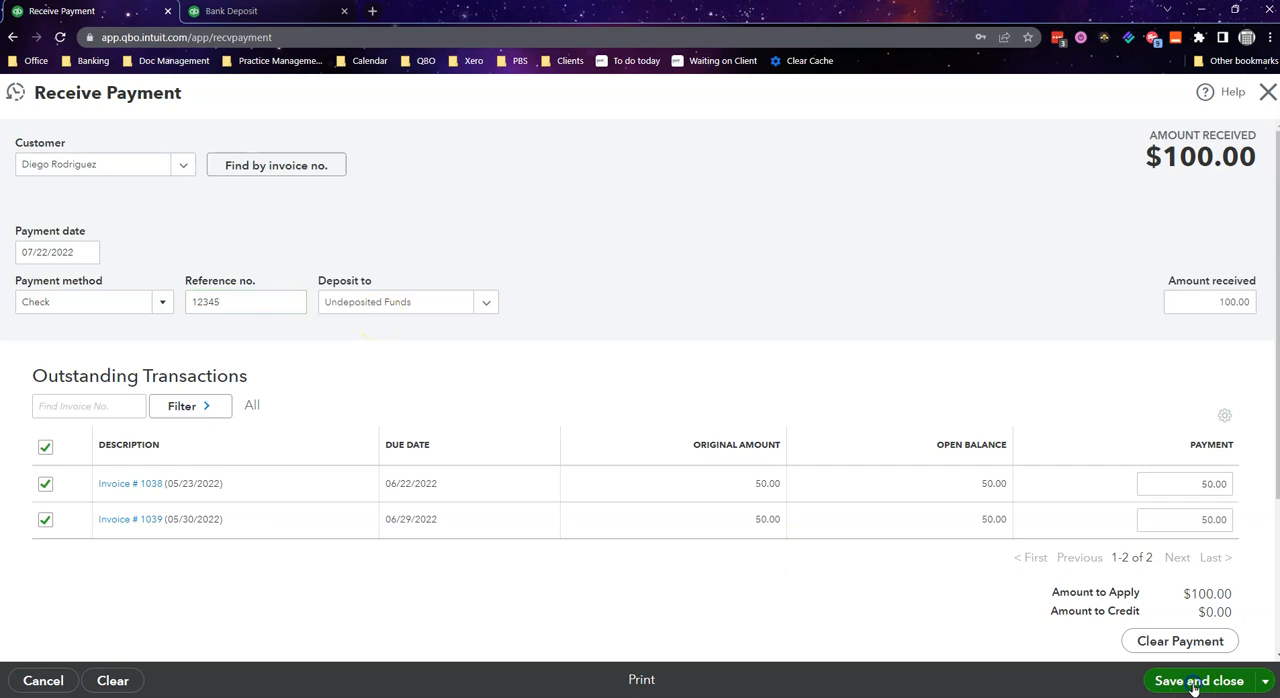
pyautogui.click(1200, 680)
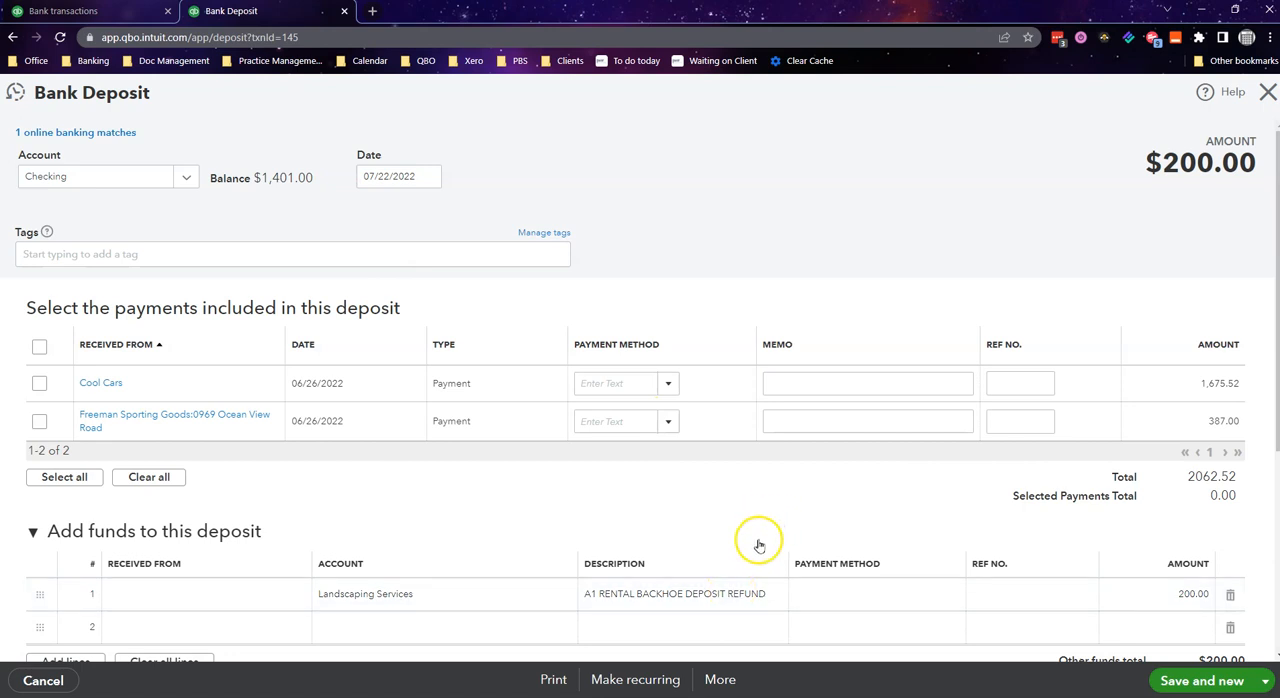
pyautogui.moveTo(760, 546)
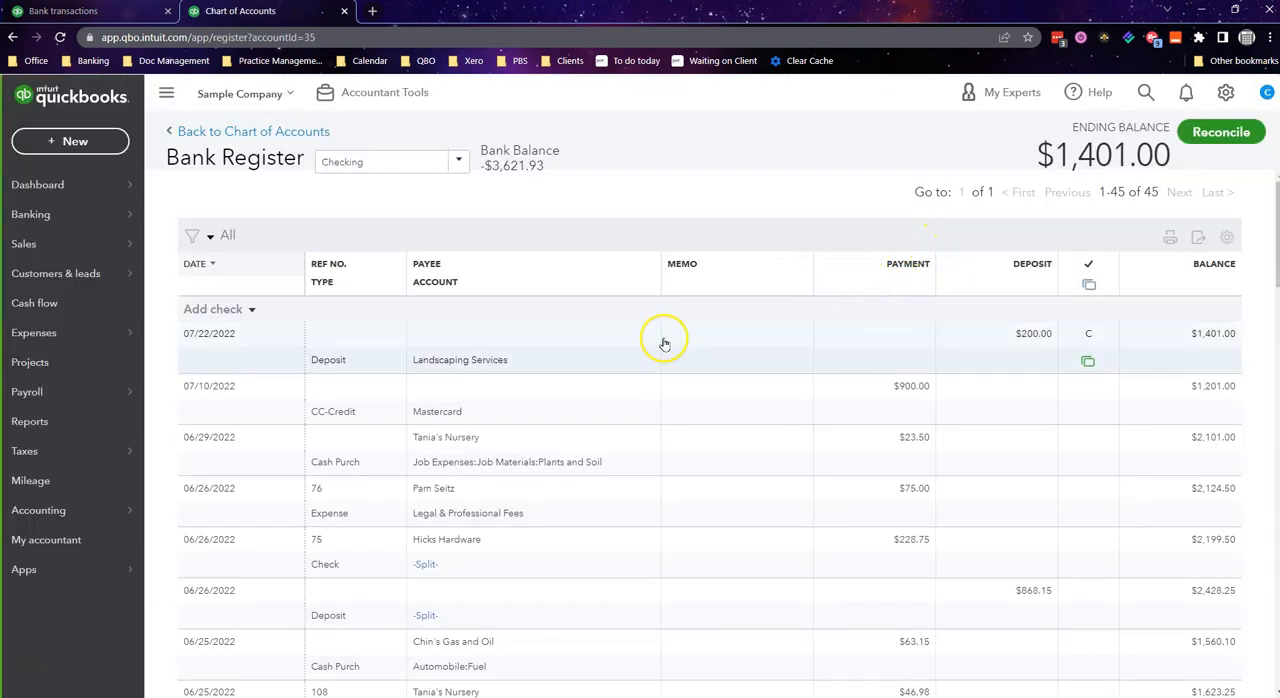
# - Expand the 07/22/2022 $200 deposit row in the Checking register
pyautogui.click(664, 340)
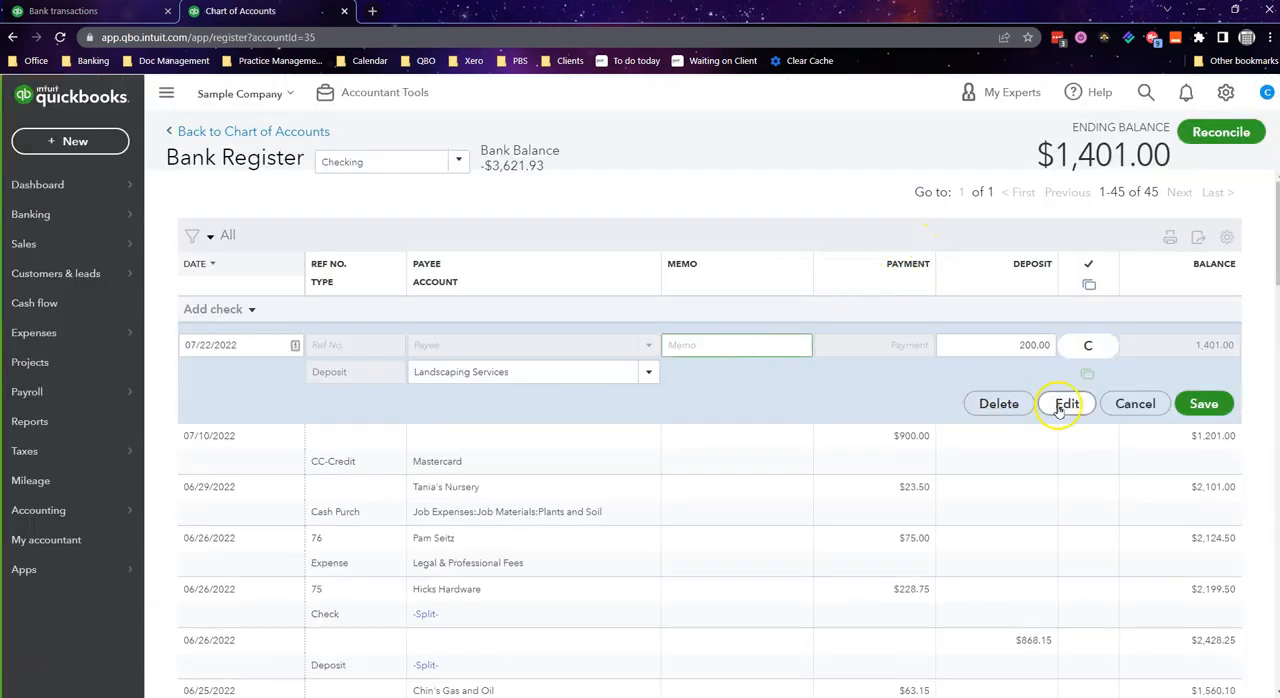
# - Edit the deposit and tick Diego Rodriguez's check payments 1234 and 12345
pyautogui.click(1066, 402)
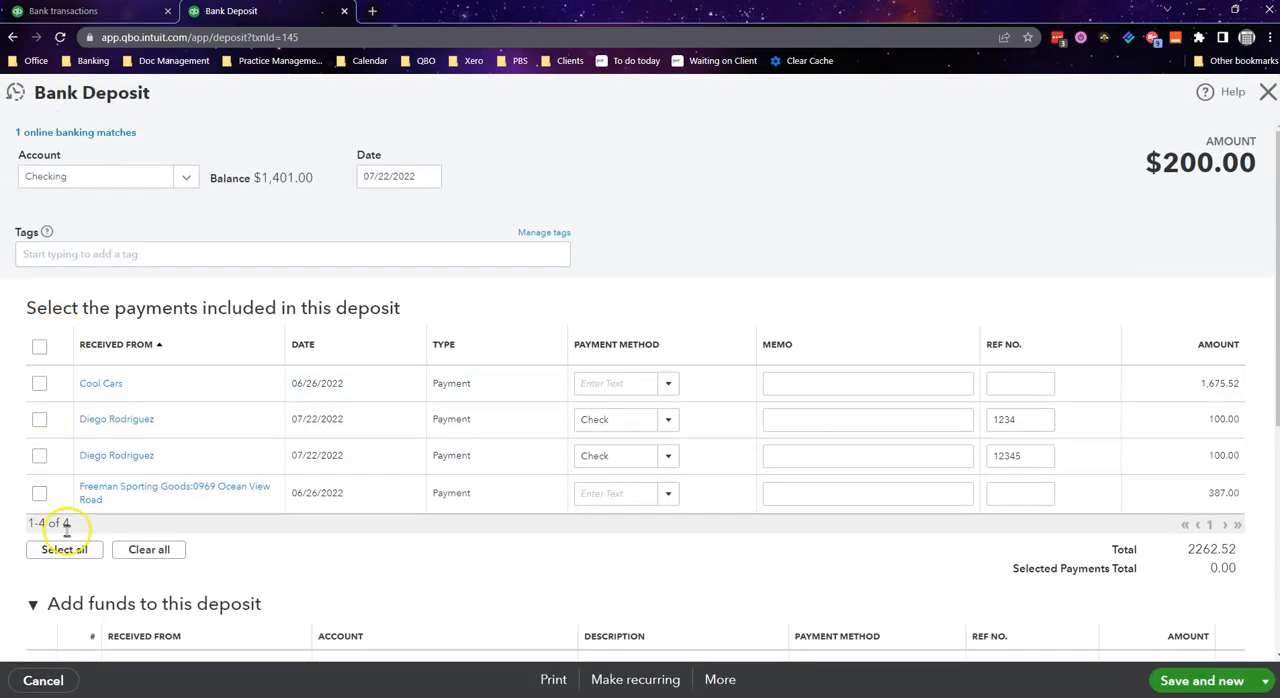
pyautogui.moveTo(480, 612)
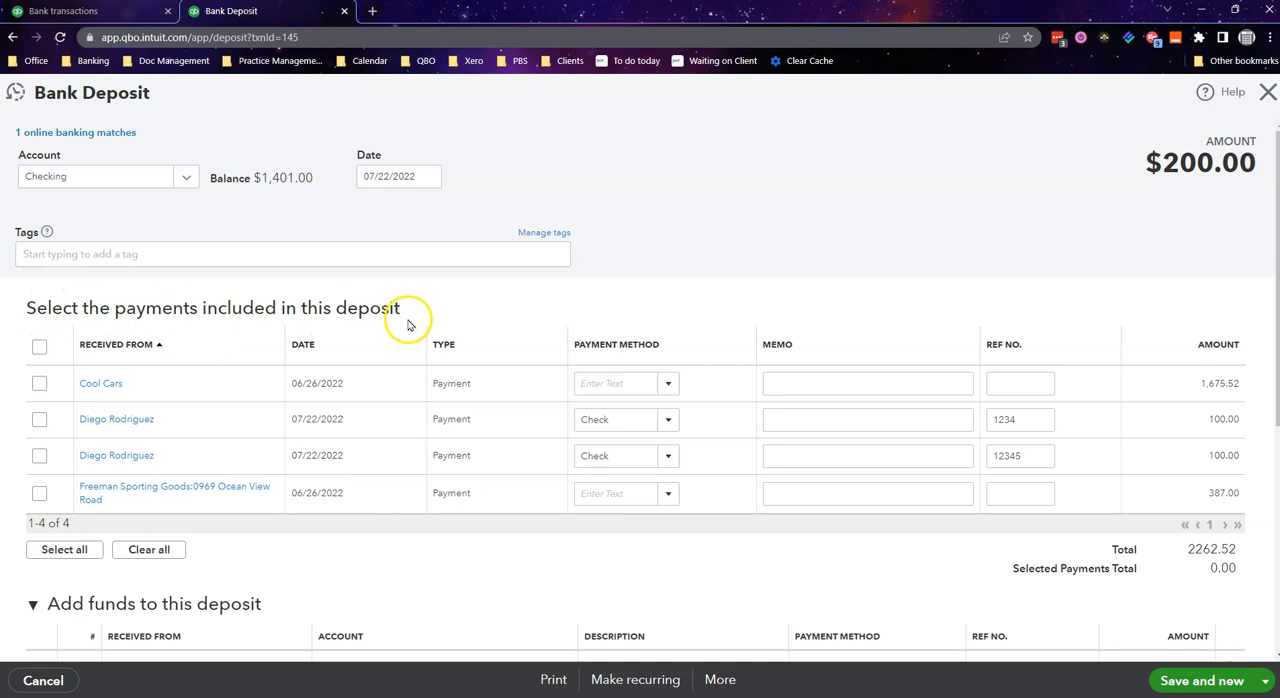
pyautogui.moveTo(116, 456)
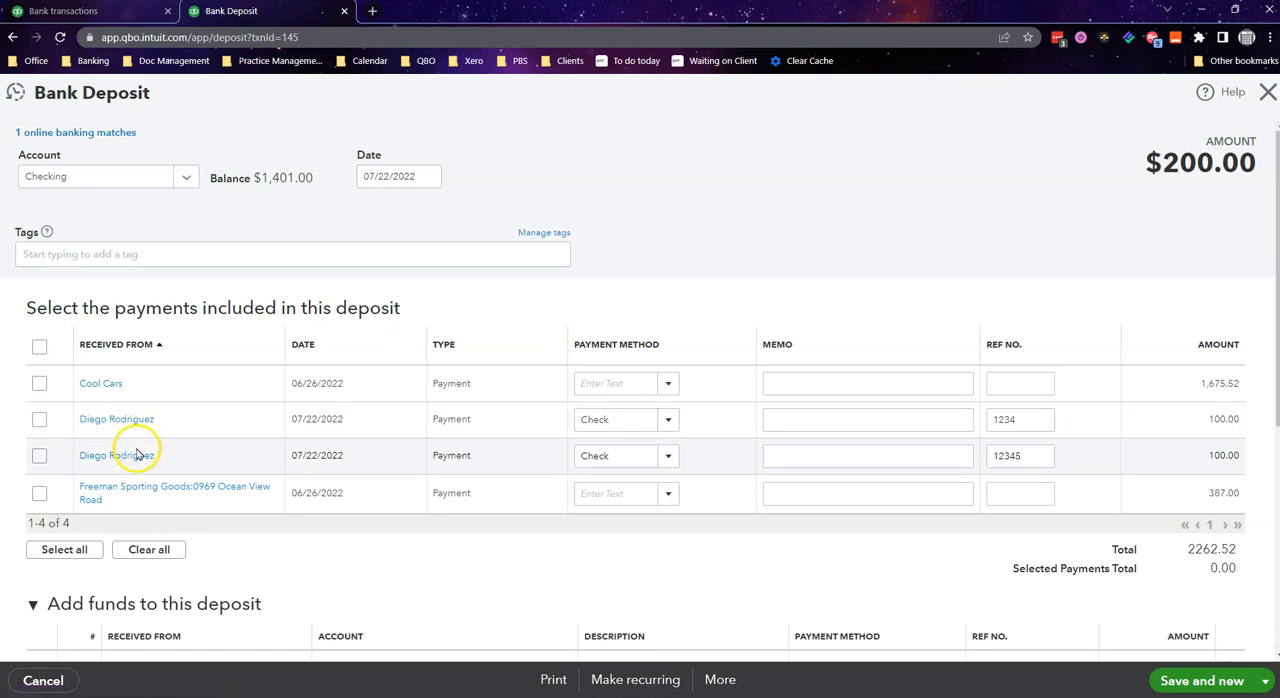
pyautogui.click(40, 420)
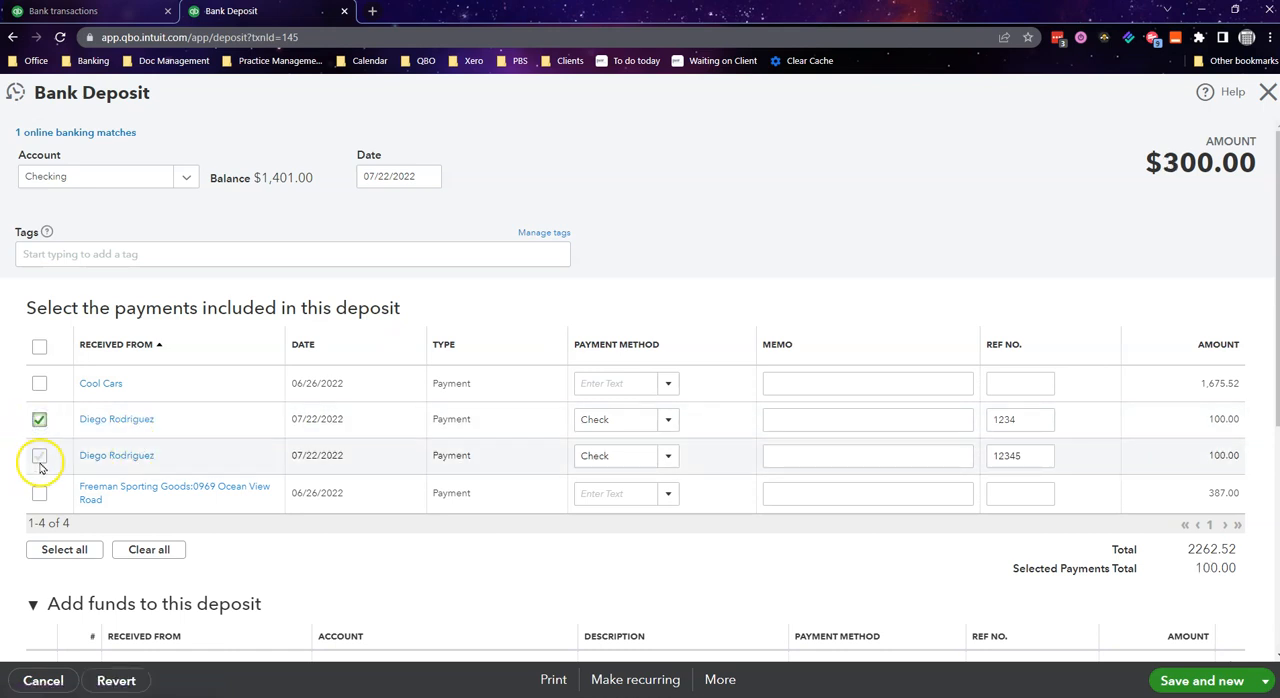
pyautogui.click(40, 456)
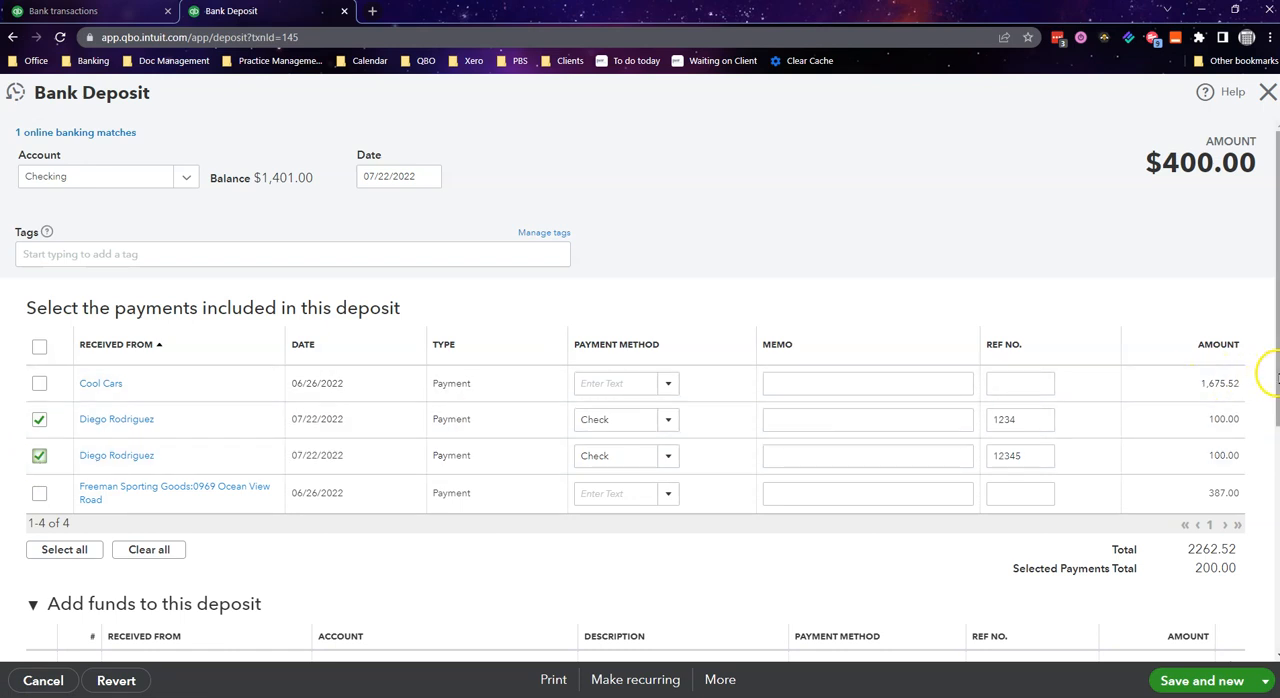
# - Delete the Landscaping Services funds line and save the $200 deposit, returning to the register
pyautogui.scroll(-3)
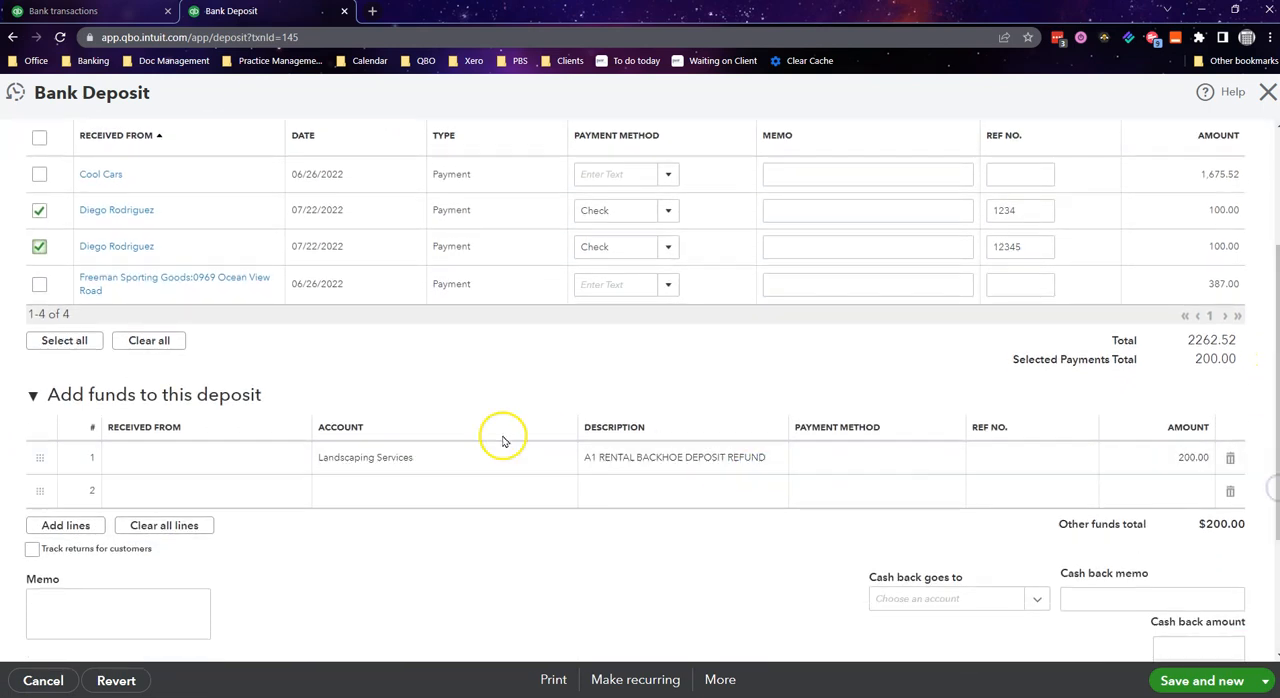
pyautogui.moveTo(1230, 456)
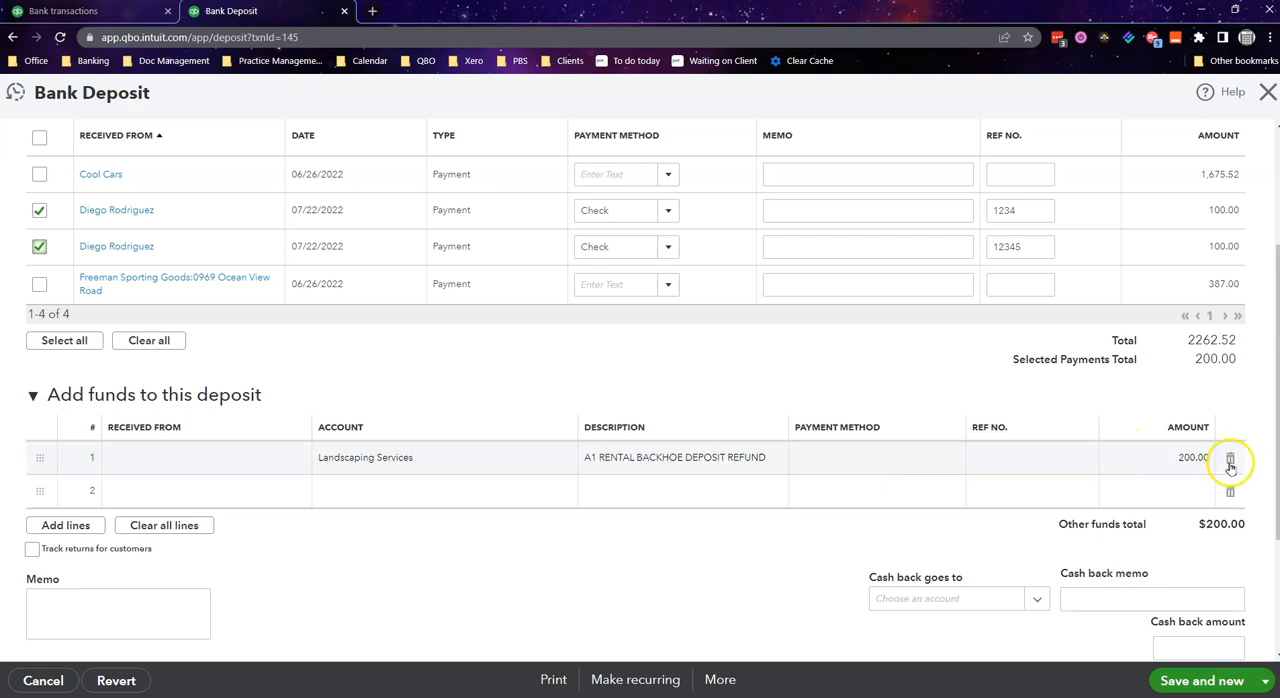
pyautogui.click(1230, 458)
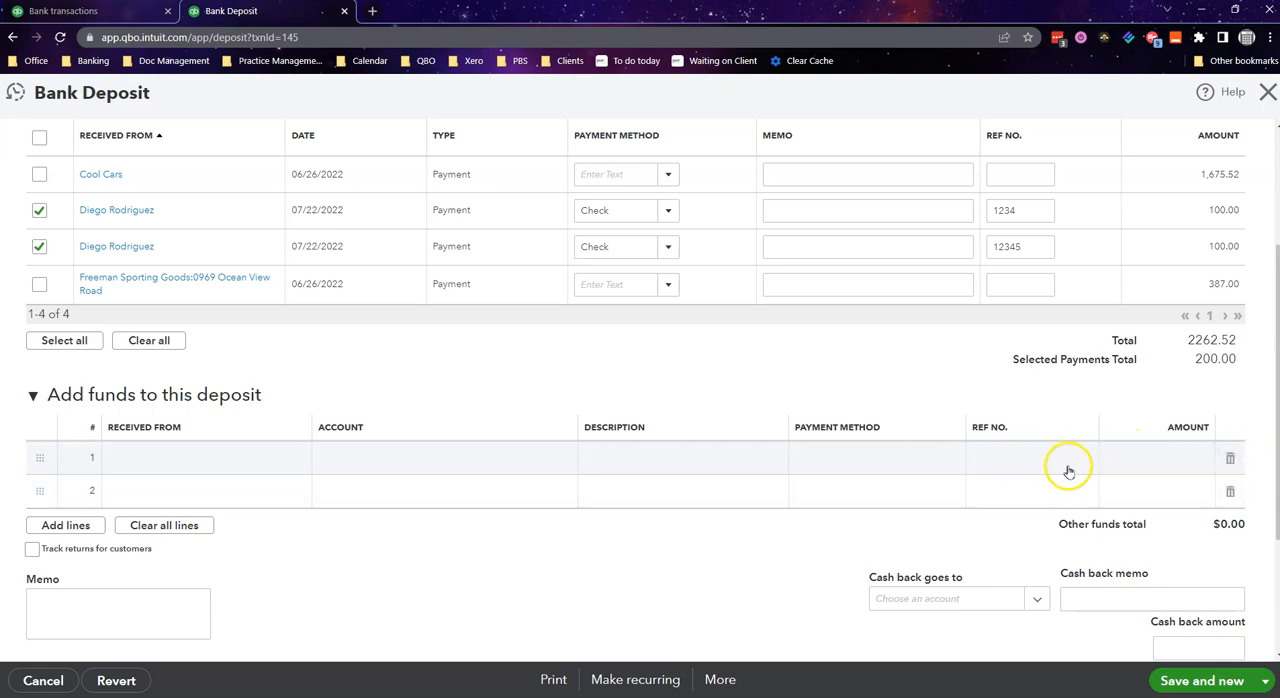
pyautogui.scroll(-3)
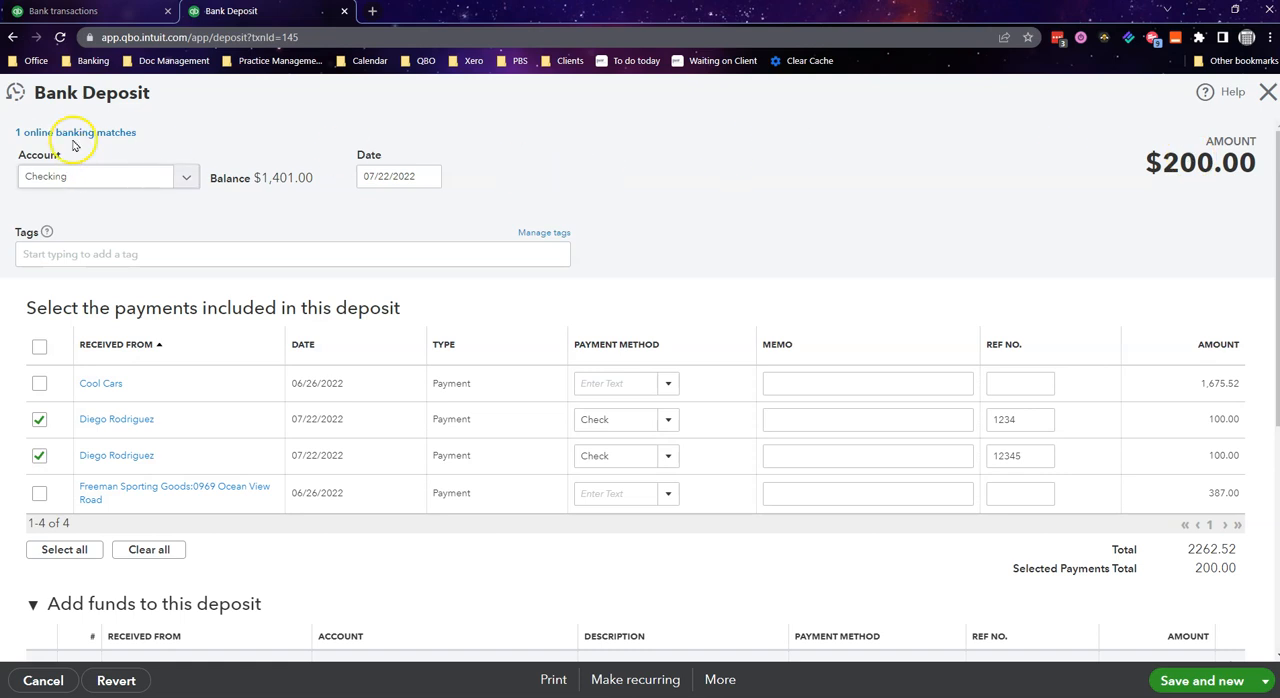
pyautogui.click(76, 132)
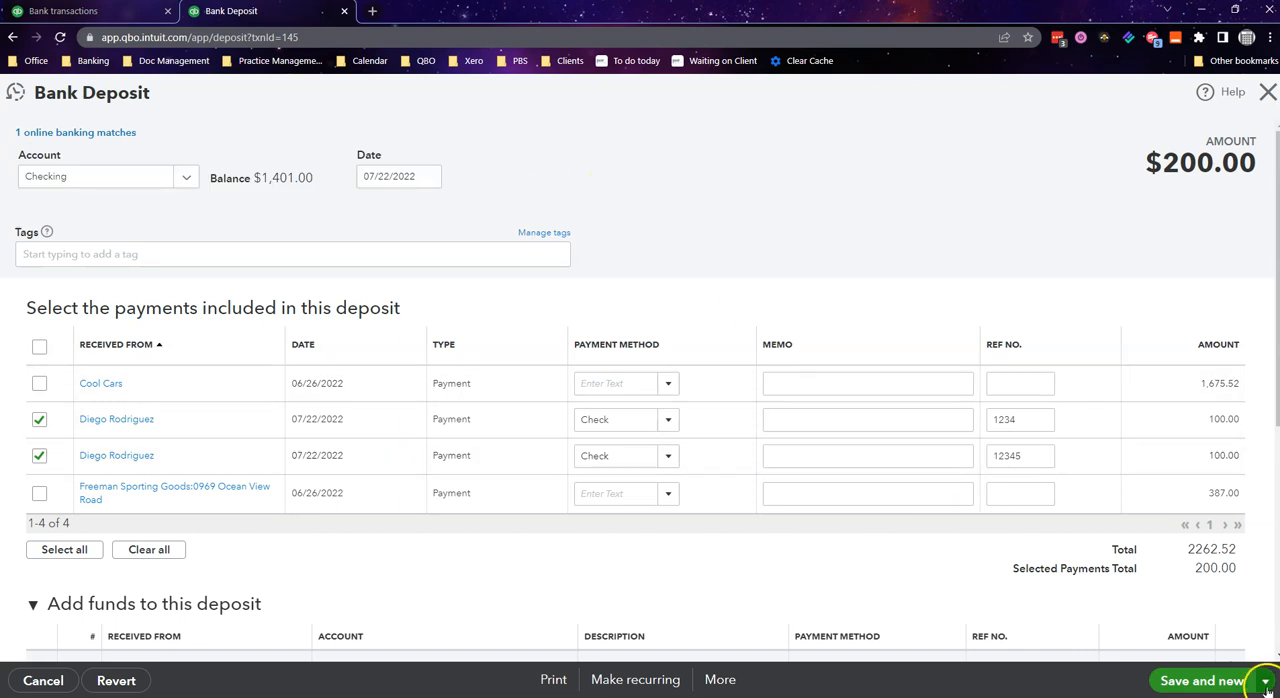
pyautogui.click(1200, 680)
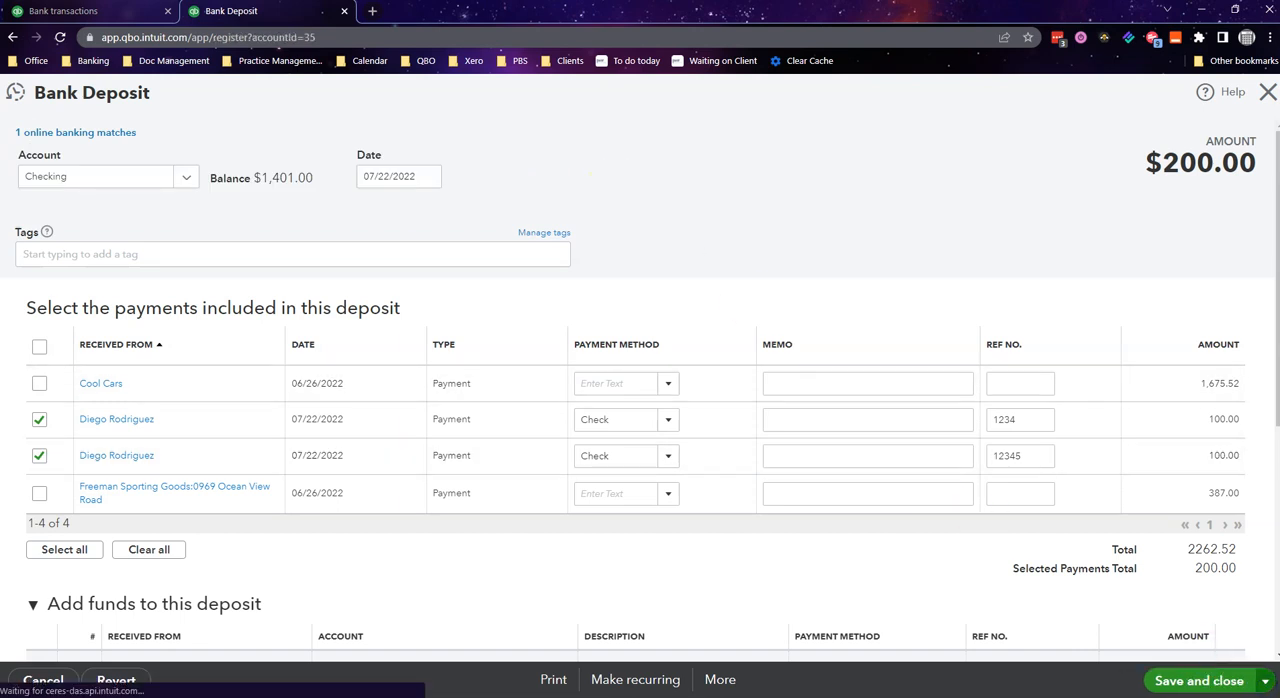
pyautogui.click(1200, 680)
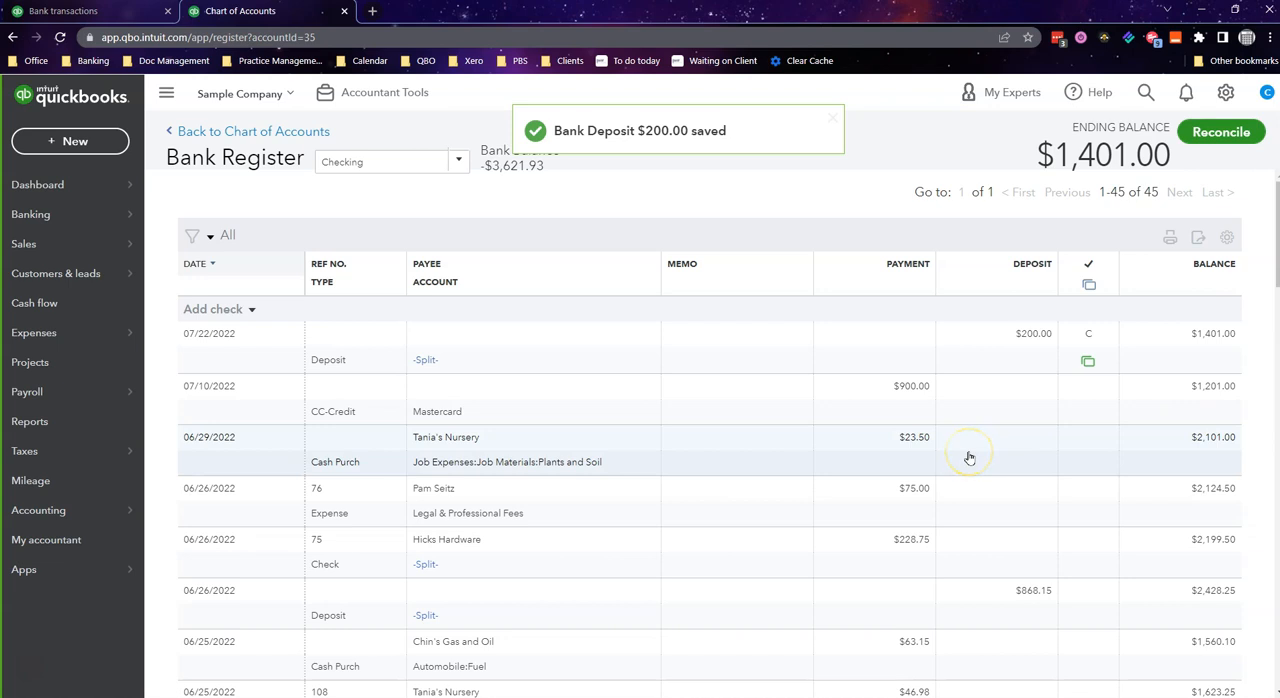